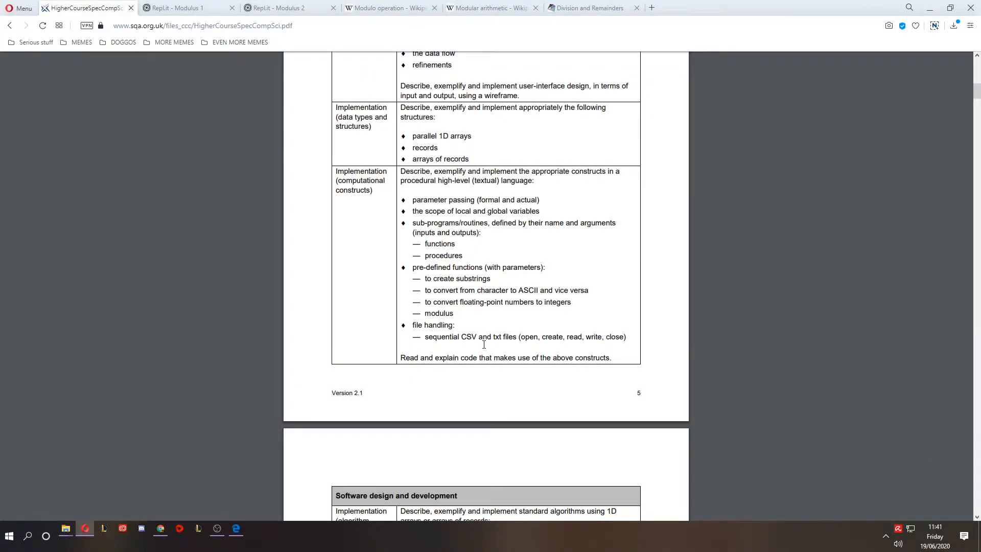
# Highlight 'modulus' in the course spec and read the Wikipedia Modulo operation article down to Notation
pyautogui.doubleClick(439, 313)
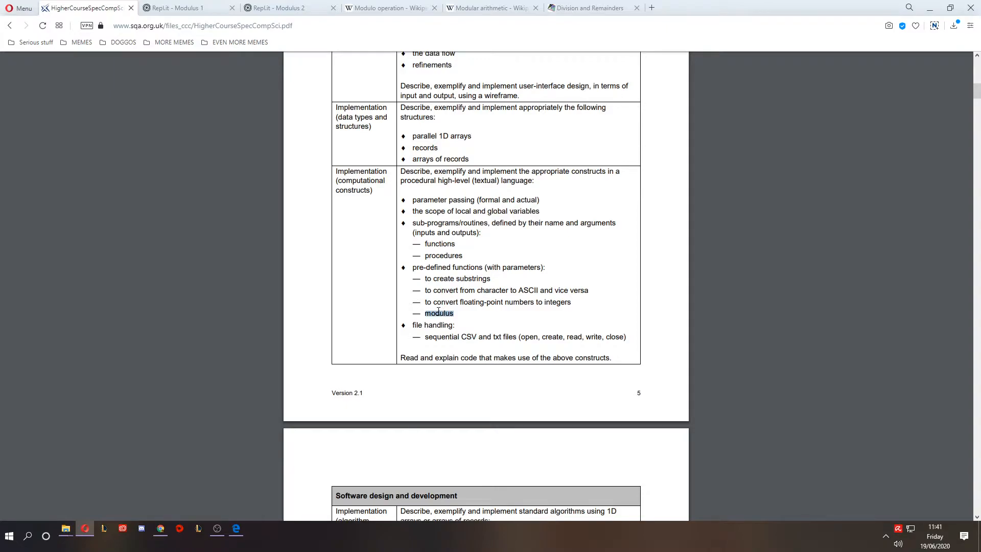
pyautogui.click(381, 8)
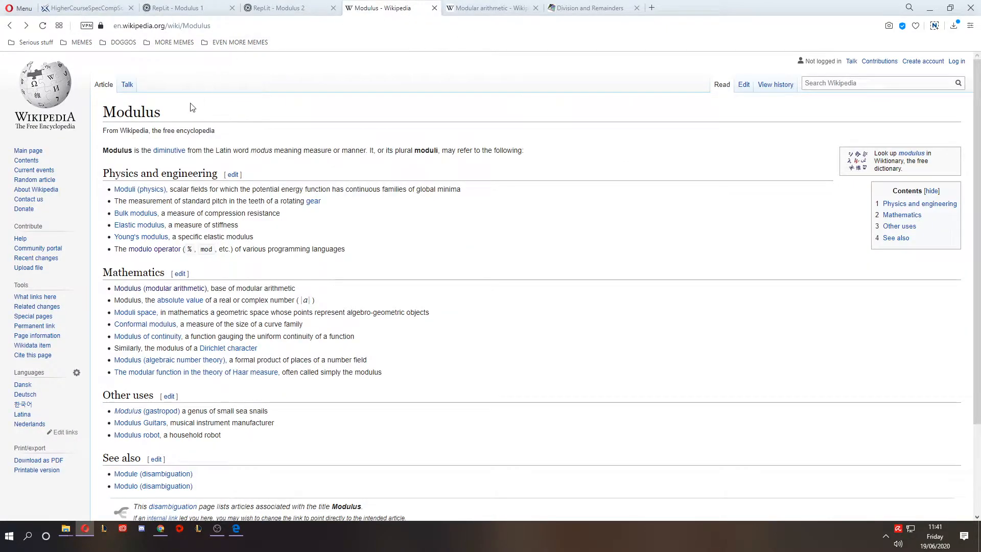
pyautogui.moveTo(273, 443)
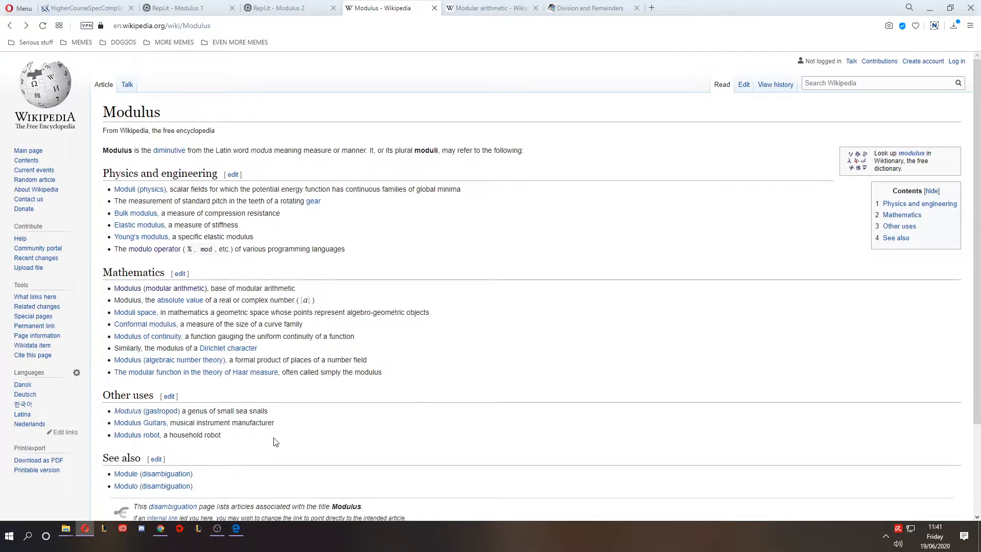
pyautogui.moveTo(506, 409)
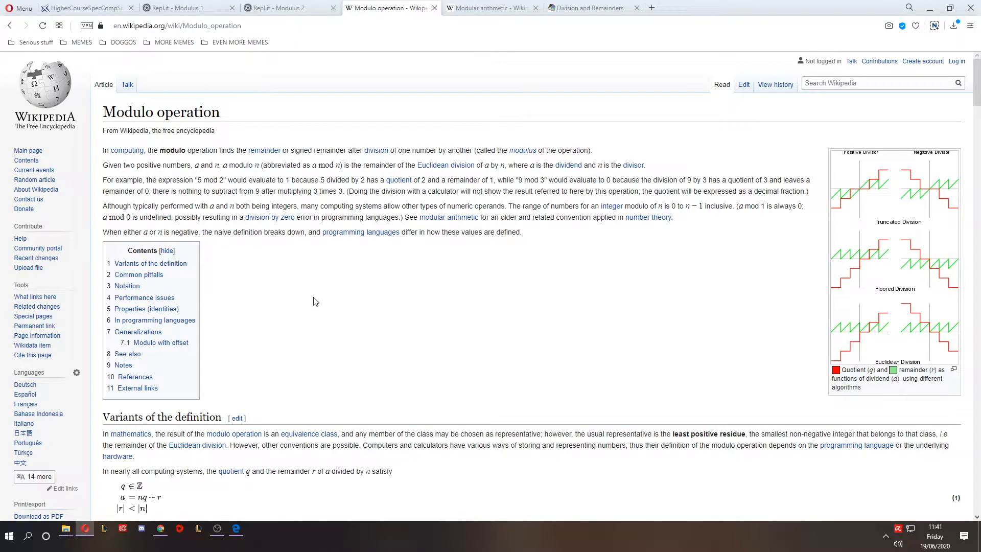
pyautogui.scroll(-3)
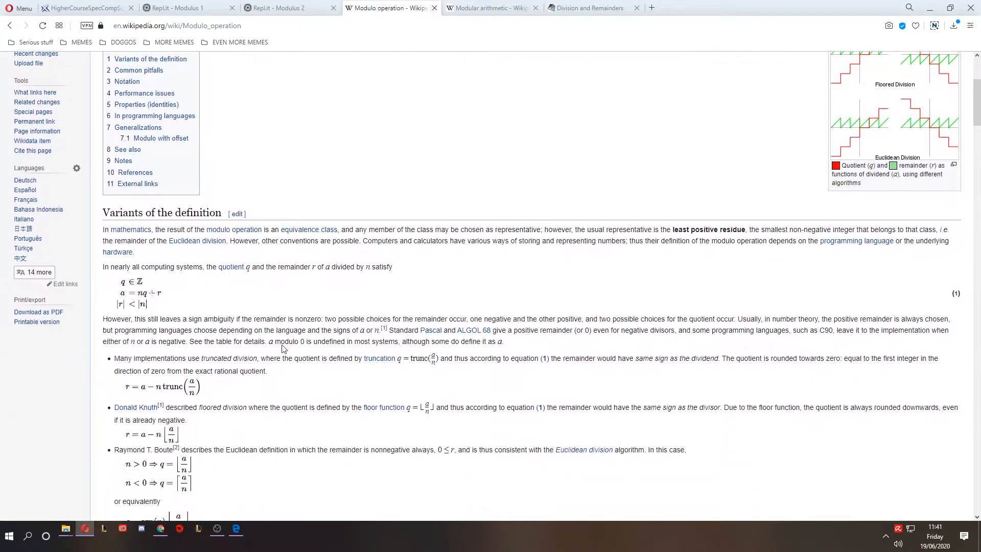
pyautogui.scroll(-3)
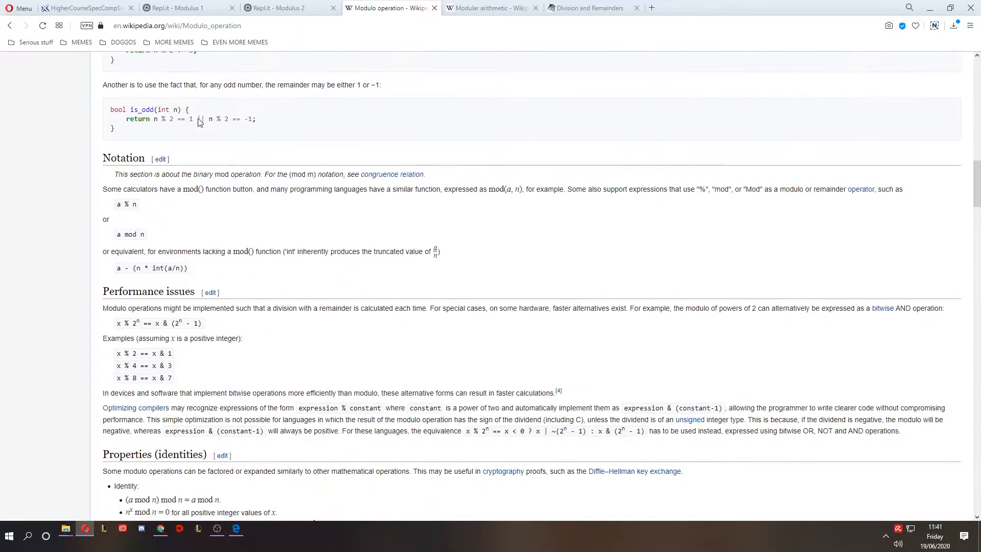
# Switch to the Modular arithmetic article, clear the highlight and scroll to its Applications section
pyautogui.click(491, 7)
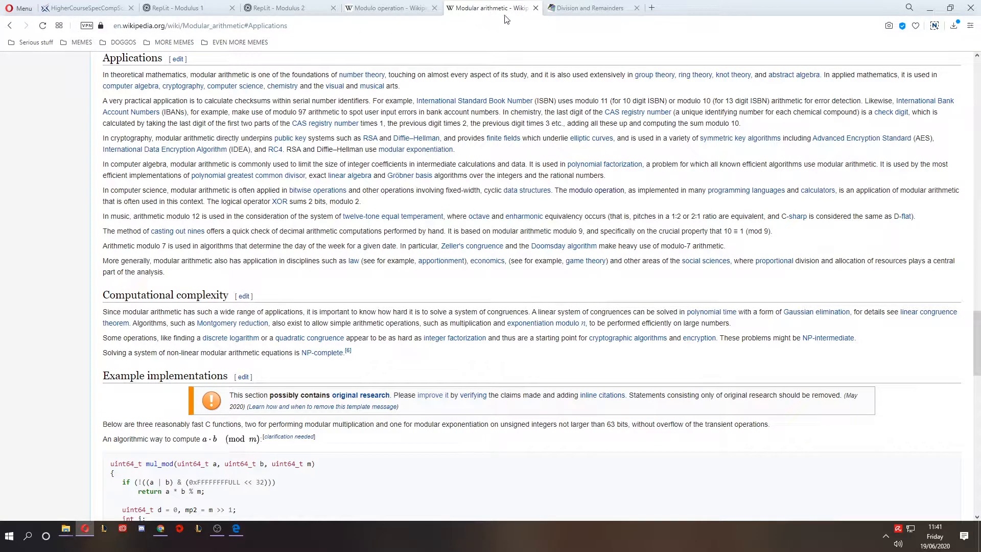
pyautogui.moveTo(129, 86)
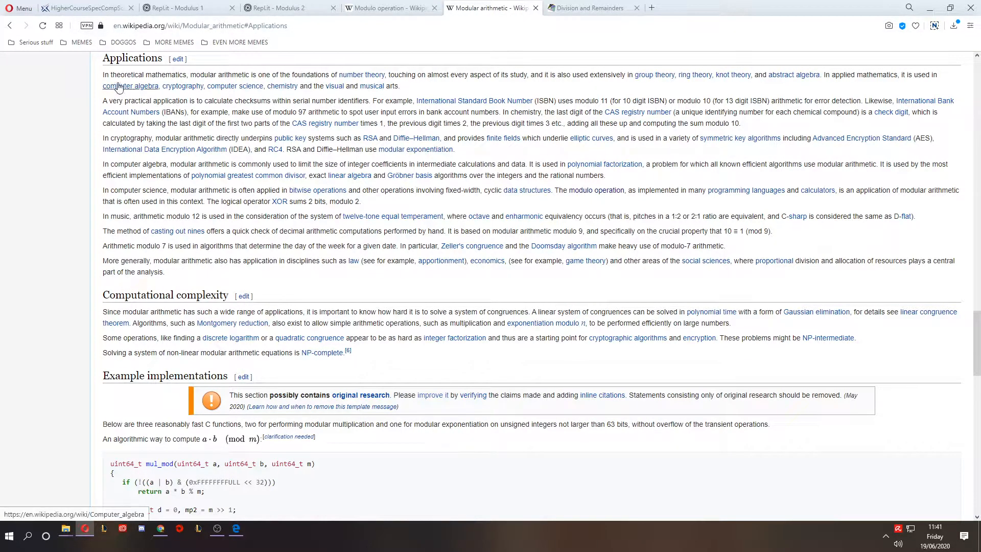
pyautogui.scroll(3)
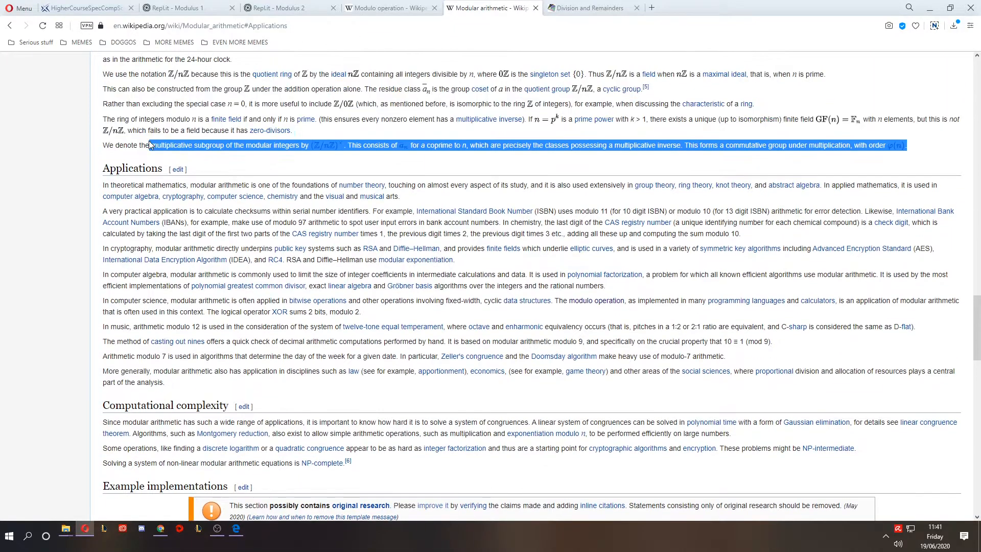
pyautogui.click(431, 236)
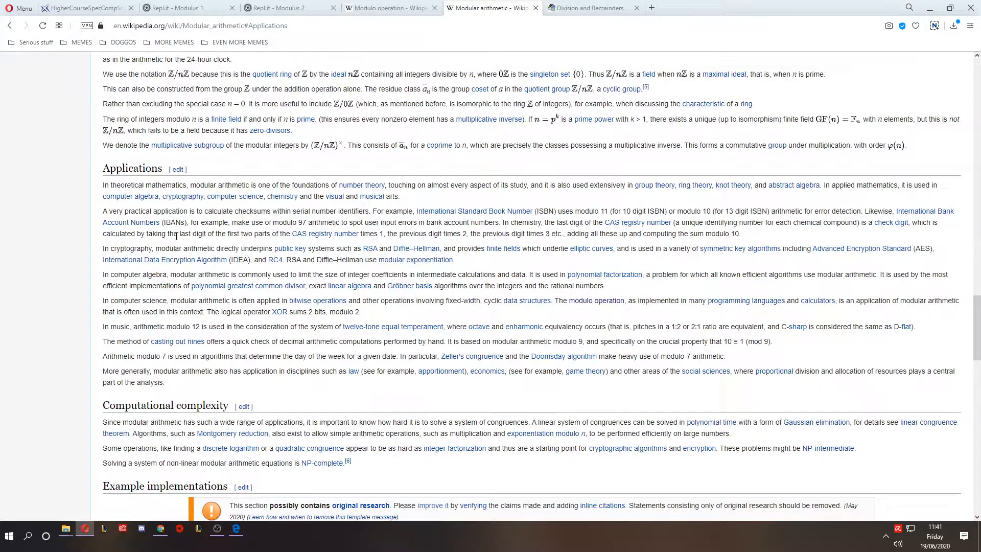
pyautogui.scroll(-3)
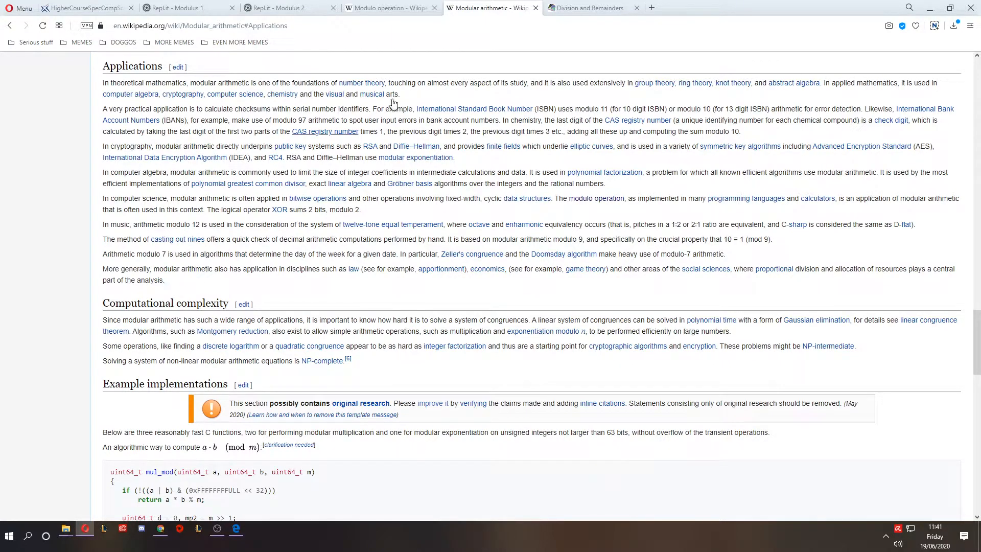
# View the Division and Remainders page, highlight the remainder 1 in 7 ÷ 2 = 3 R 1, then go to the Modulus 1 repl
pyautogui.click(588, 7)
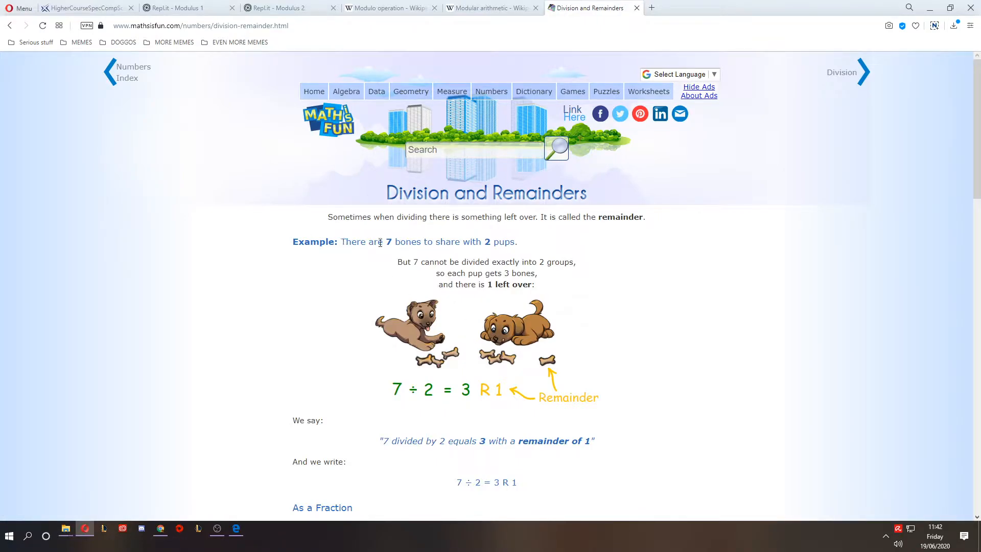
pyautogui.moveTo(546, 294)
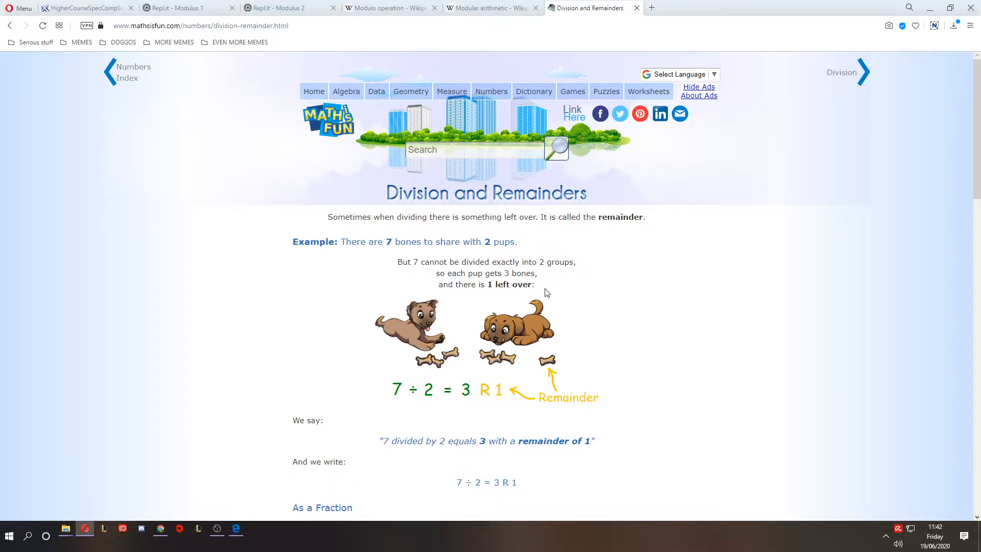
pyautogui.moveTo(599, 299)
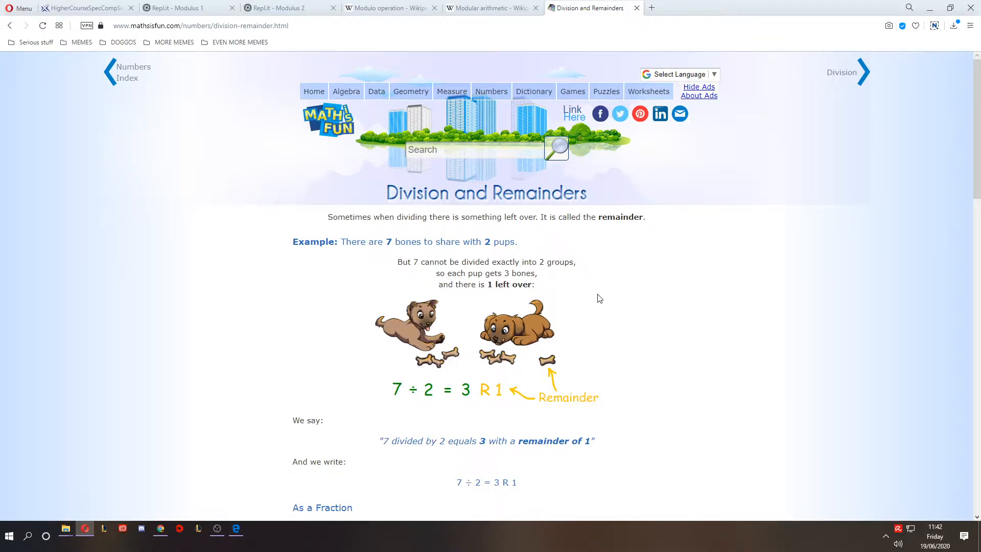
pyautogui.scroll(-3)
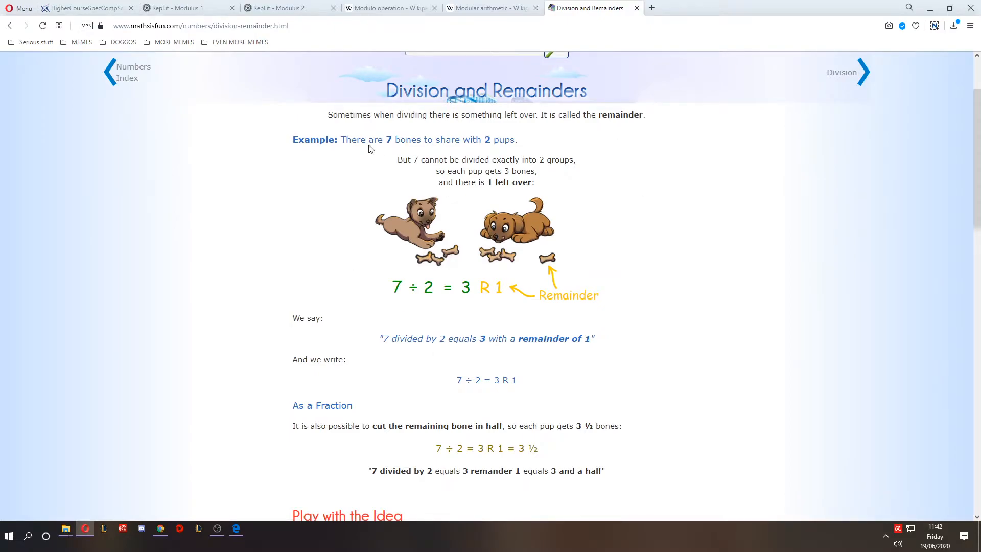
pyautogui.doubleClick(388, 139)
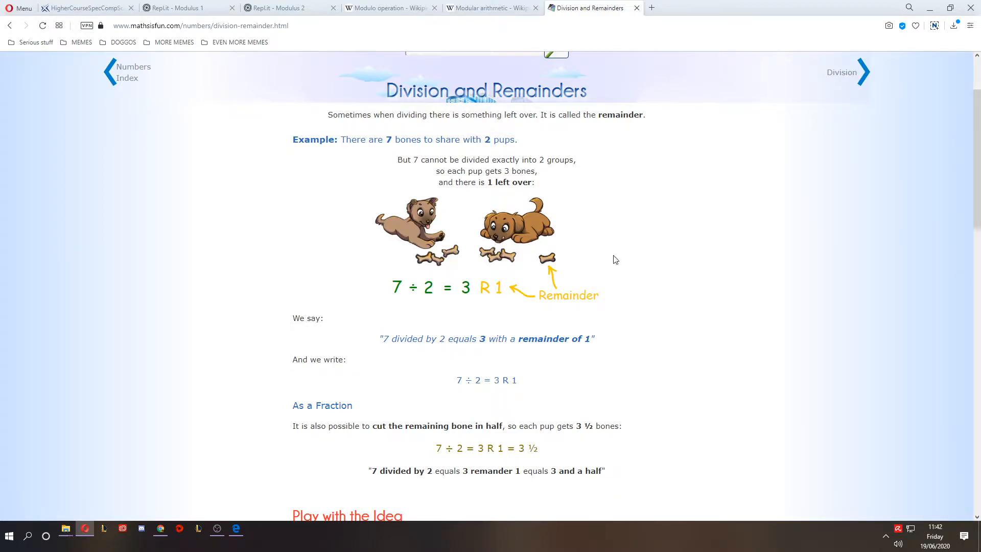
pyautogui.moveTo(449, 214)
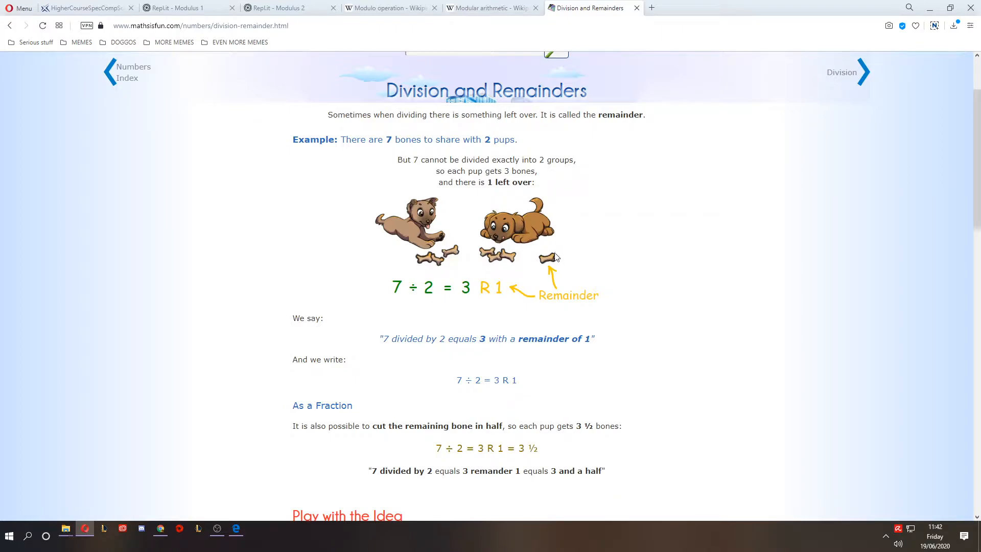
pyautogui.moveTo(412, 296)
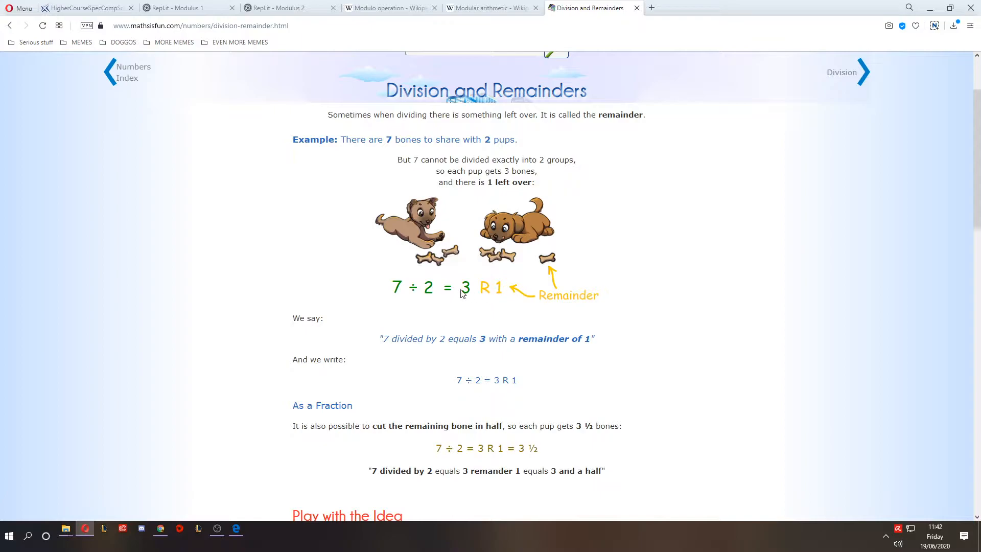
pyautogui.moveTo(515, 253)
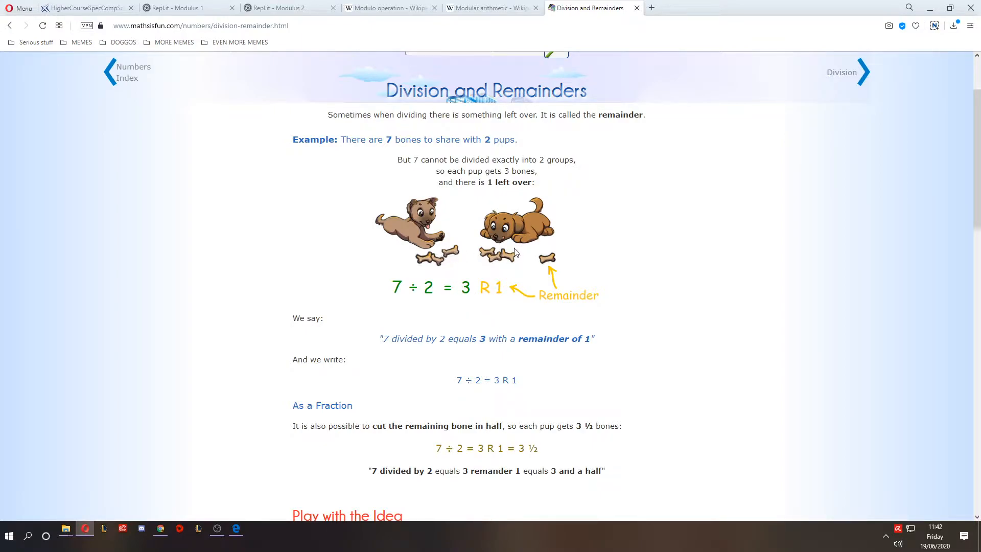
pyautogui.moveTo(557, 297)
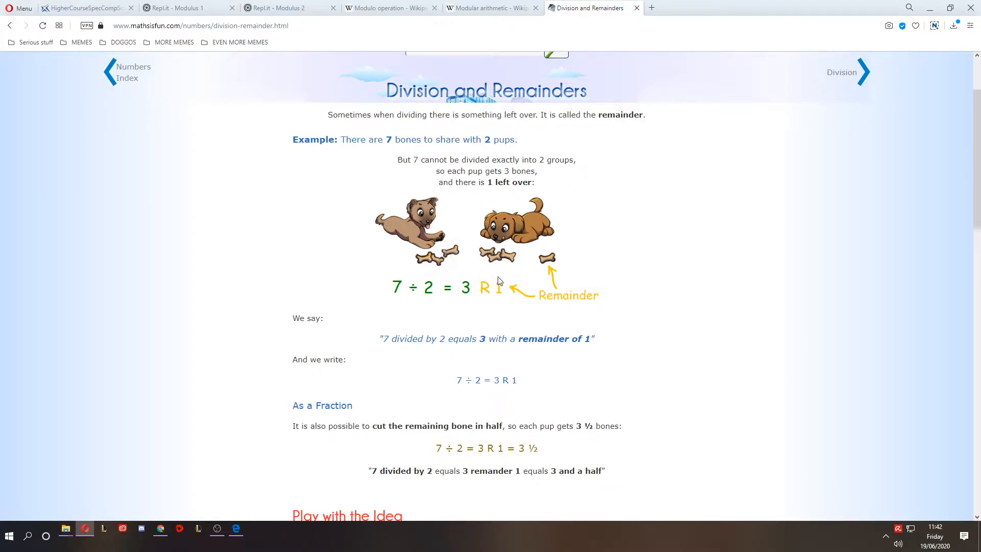
pyautogui.moveTo(567, 372)
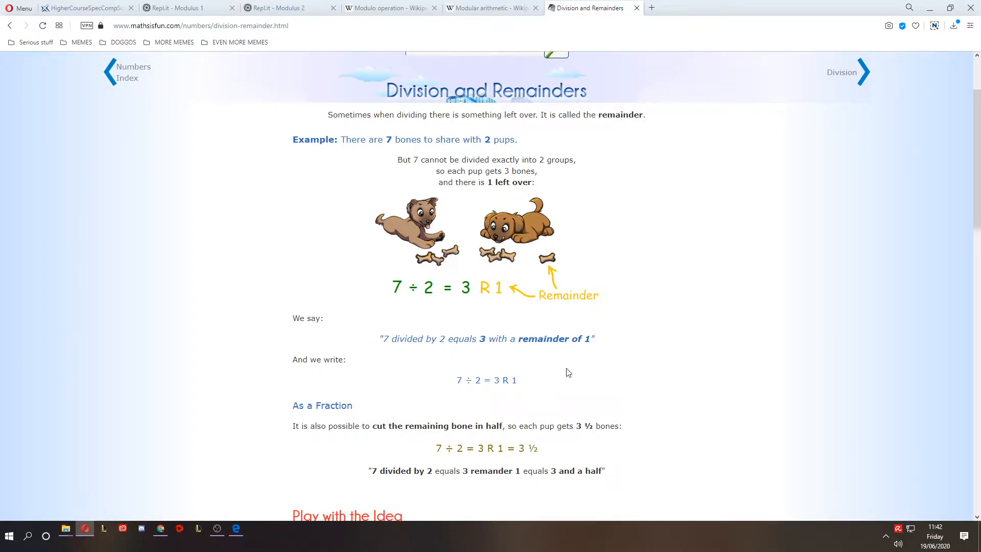
pyautogui.doubleClick(459, 380)
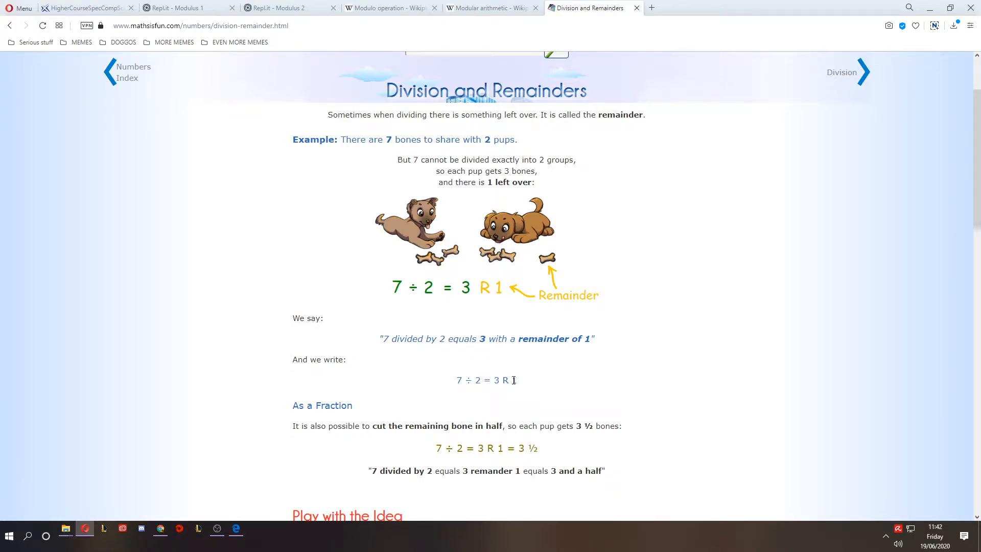
pyautogui.doubleClick(514, 380)
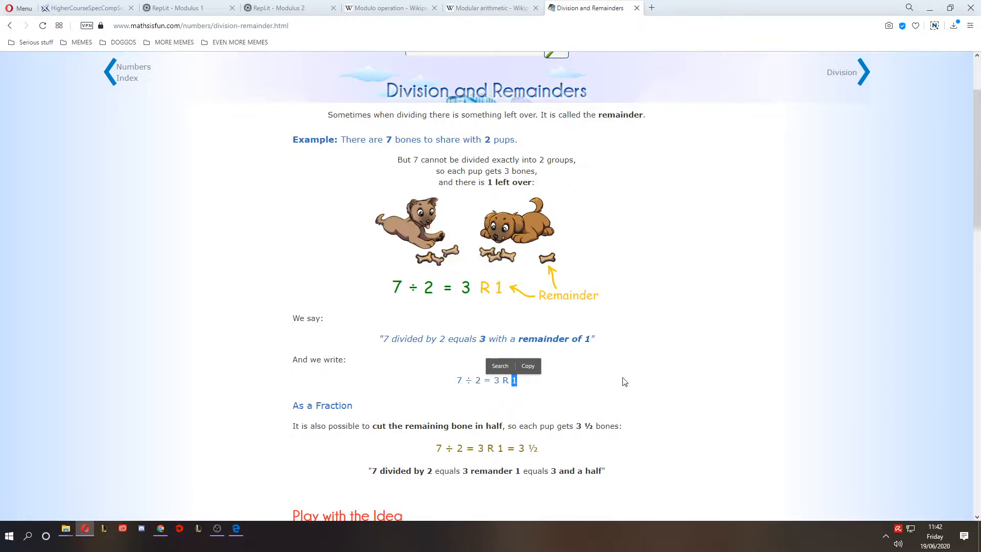
pyautogui.click(182, 7)
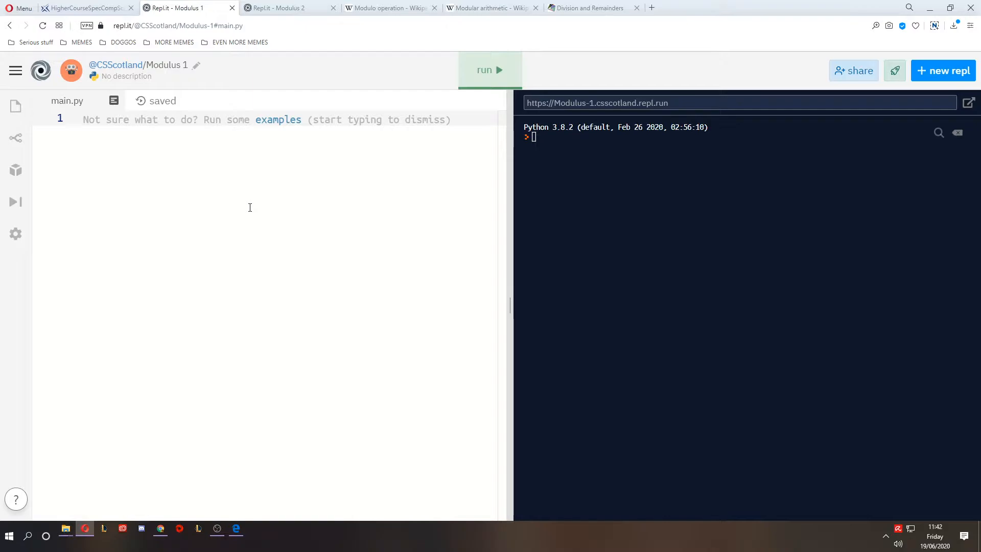
# Write answer = 7 % 2 with print(answer) and run it to show 1
pyautogui.write('answer =')
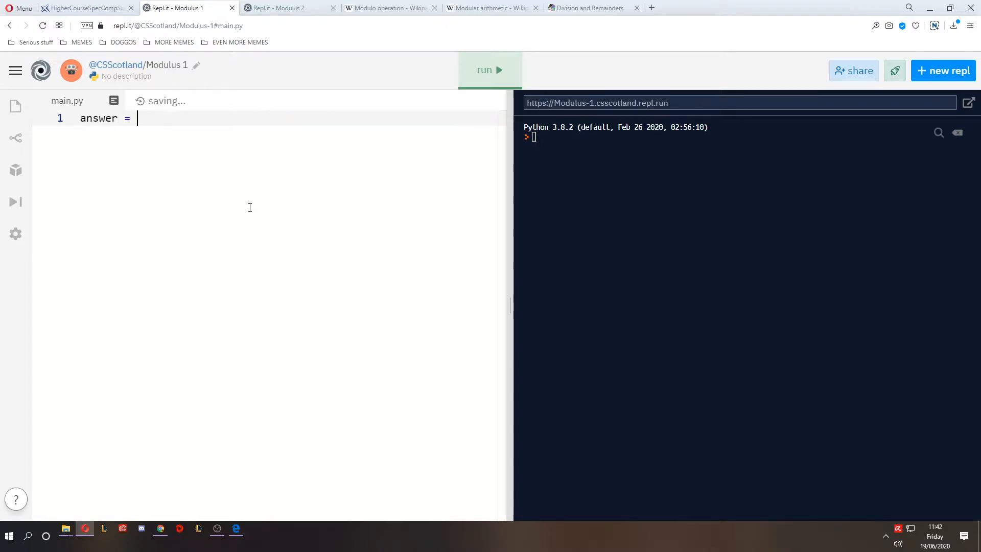
pyautogui.write('7 %')
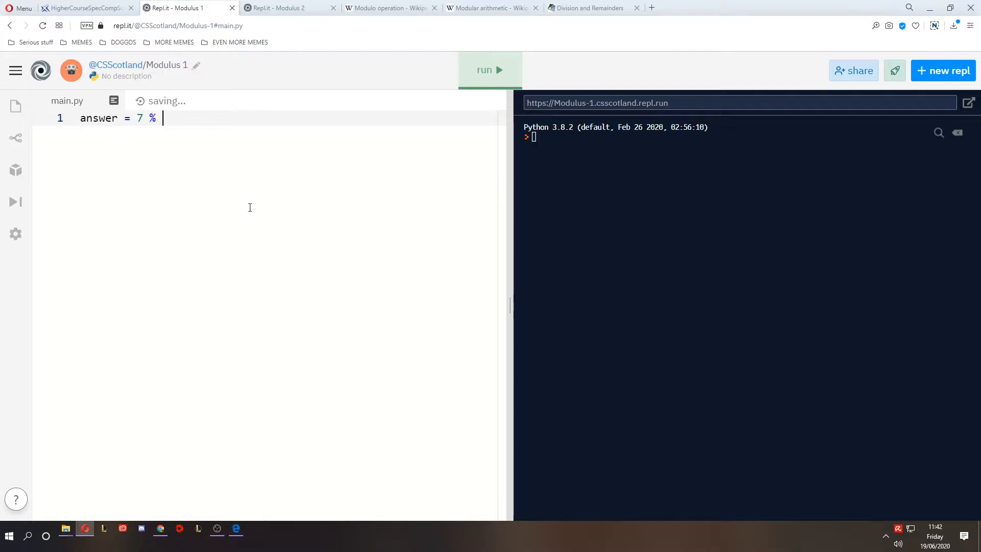
pyautogui.write('2')
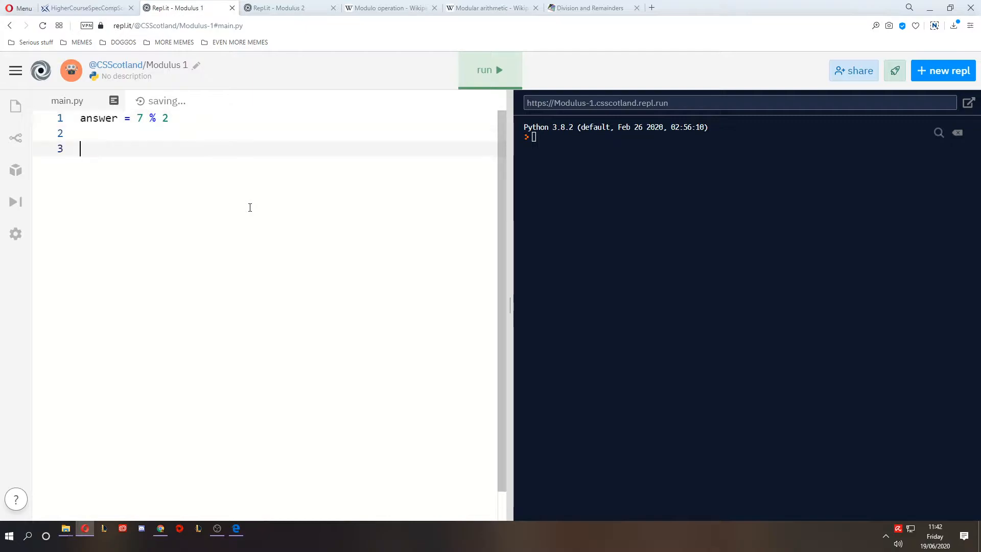
pyautogui.write('print(answer)')
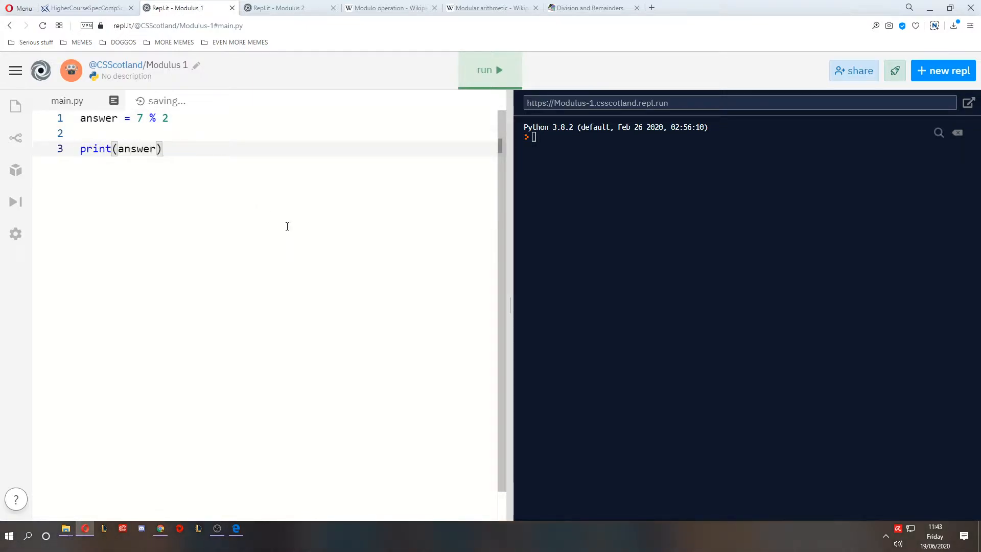
pyautogui.click(489, 70)
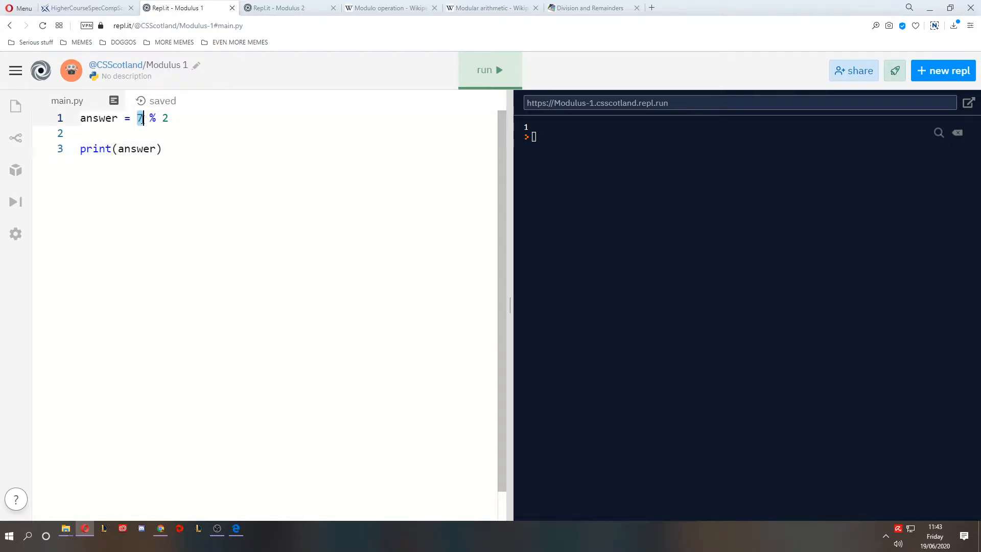
pyautogui.write('5604560101')
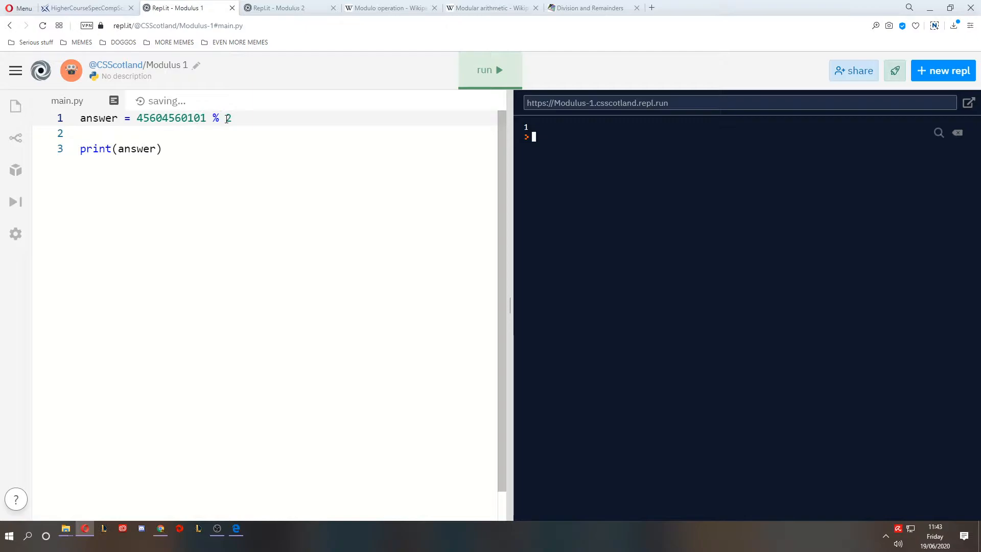
pyautogui.write('2')
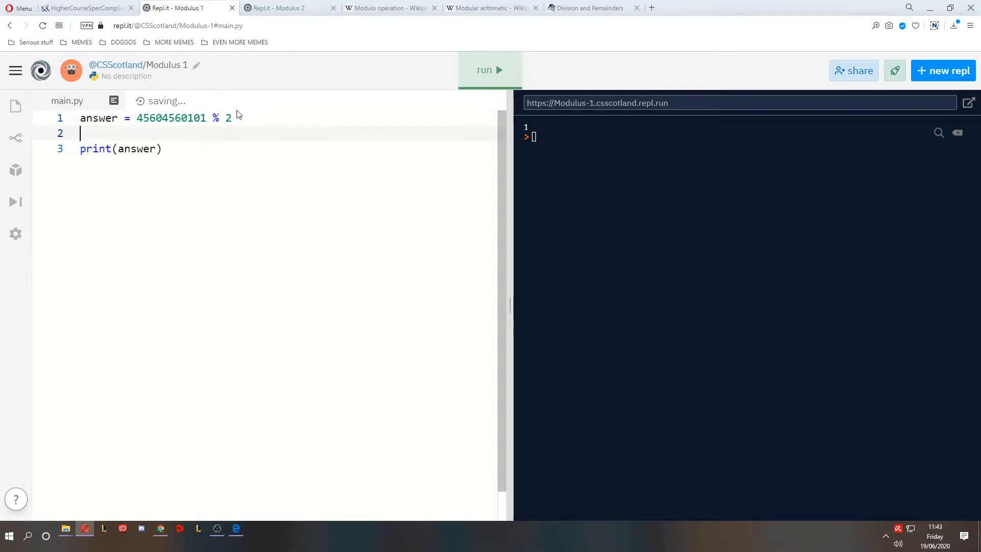
pyautogui.click(206, 118)
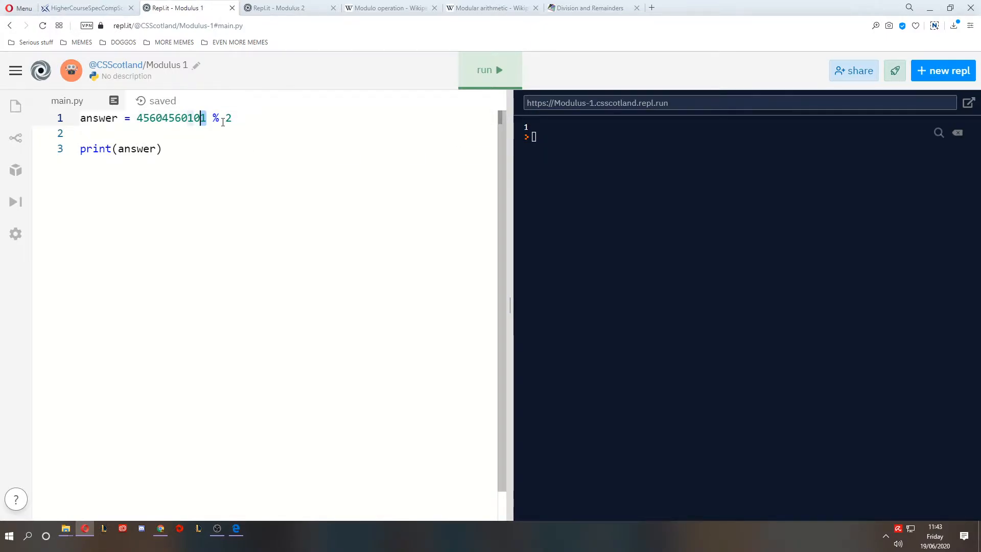
pyautogui.click(489, 70)
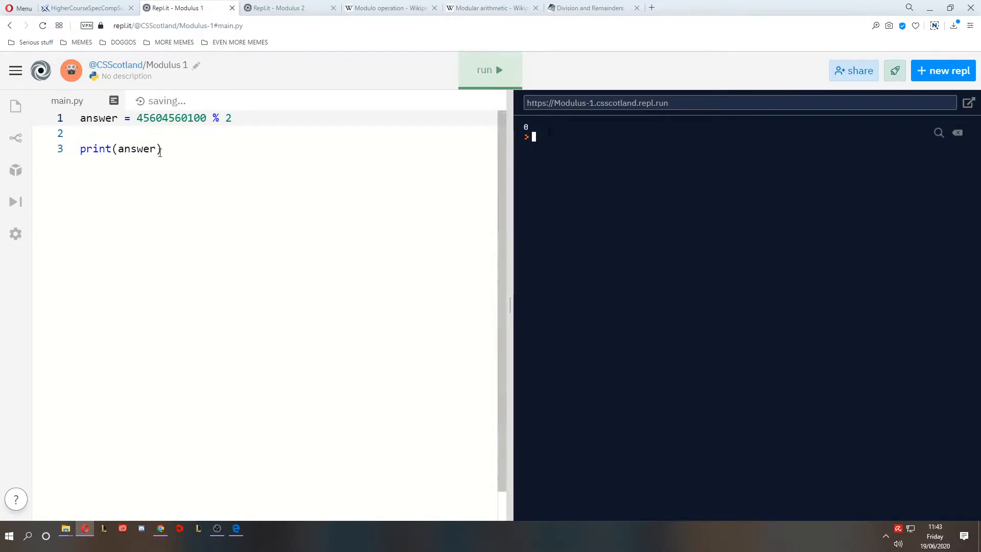
# Replace line 1's expression with answer = 21 % 7
pyautogui.write('21')
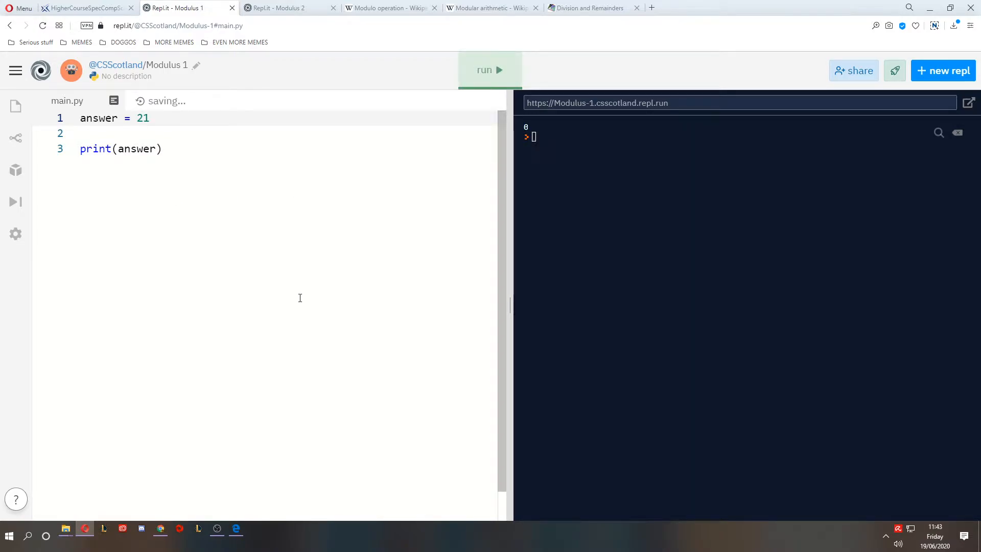
pyautogui.write('%')
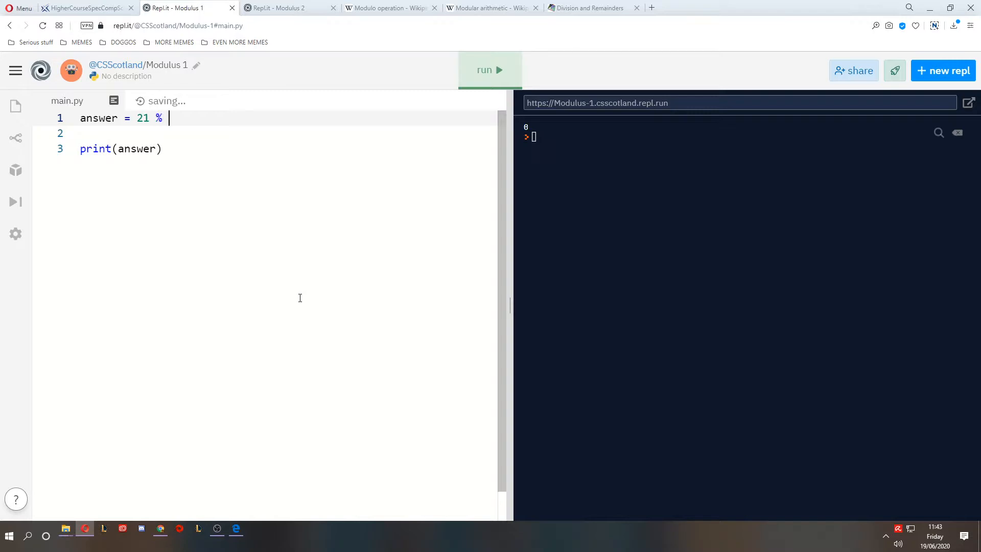
pyautogui.write('7')
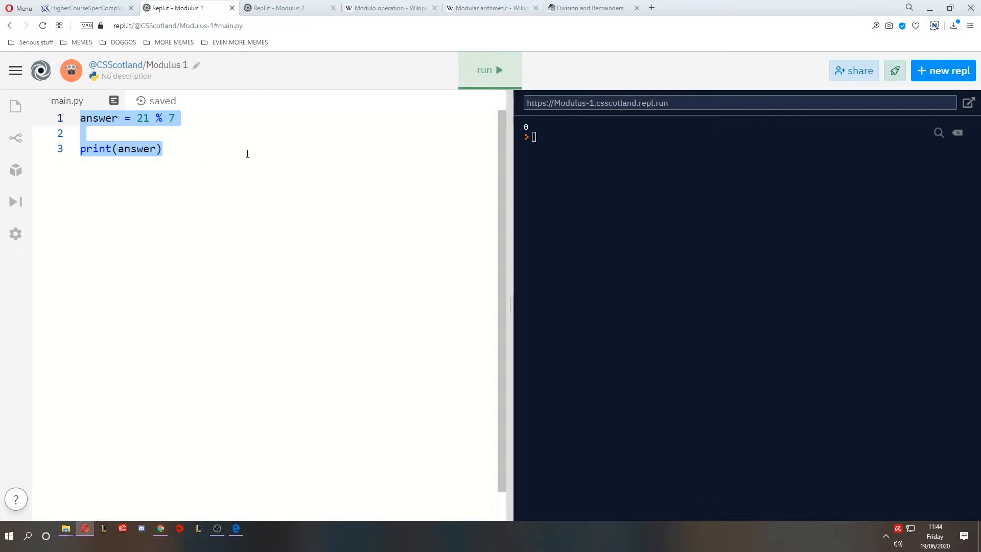
# Glance at the Wikipedia modular arithmetic tab, then bring up the Modulus 2 repl
pyautogui.click(492, 7)
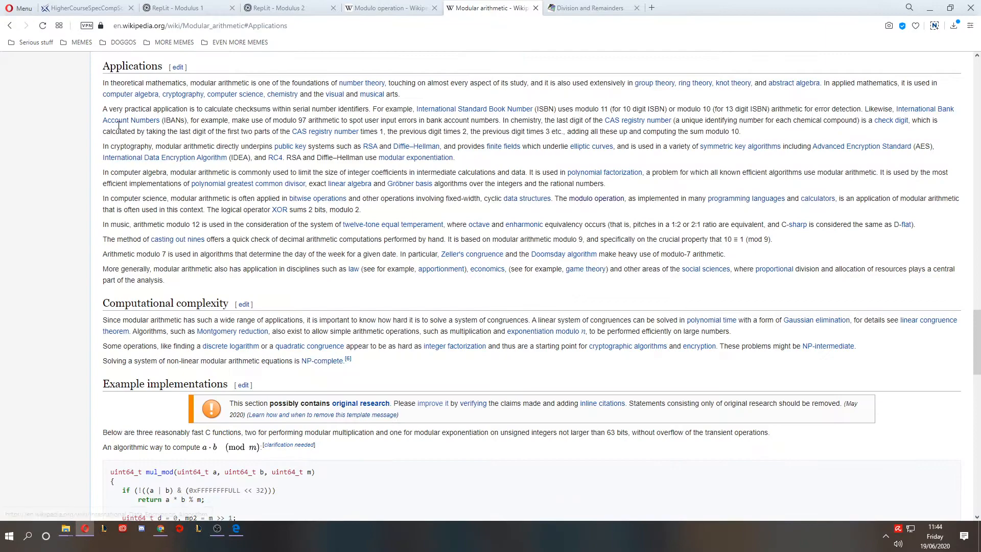
pyautogui.click(289, 7)
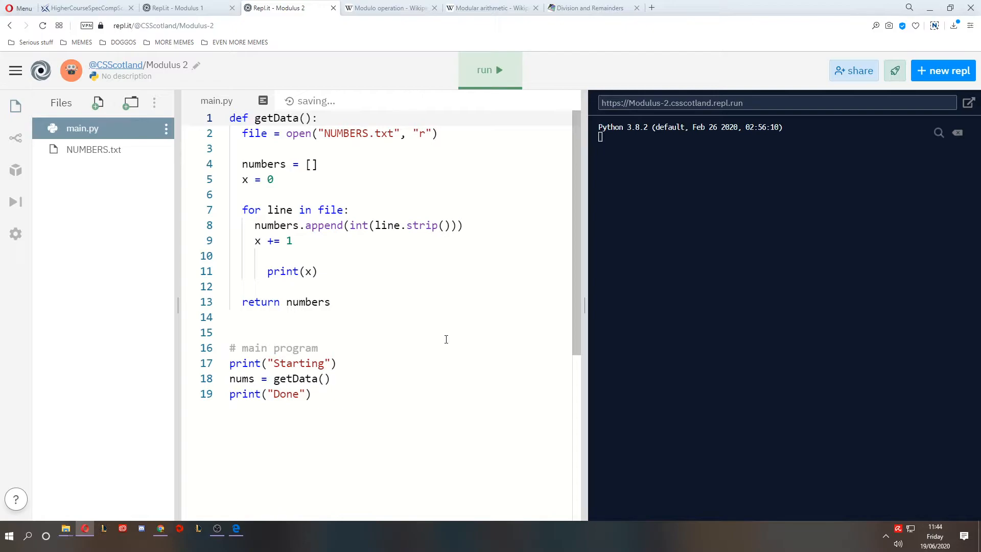
pyautogui.moveTo(455, 288)
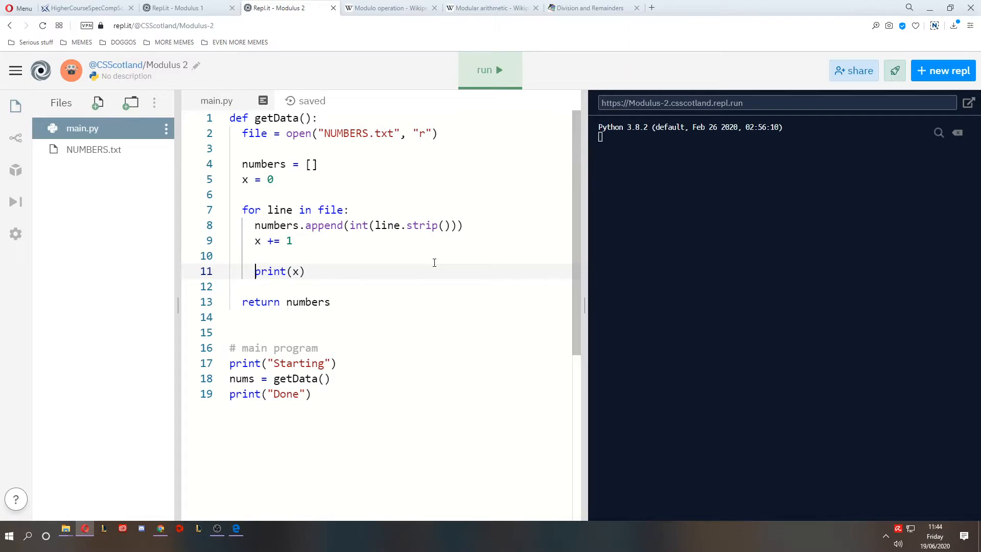
pyautogui.moveTo(88, 149)
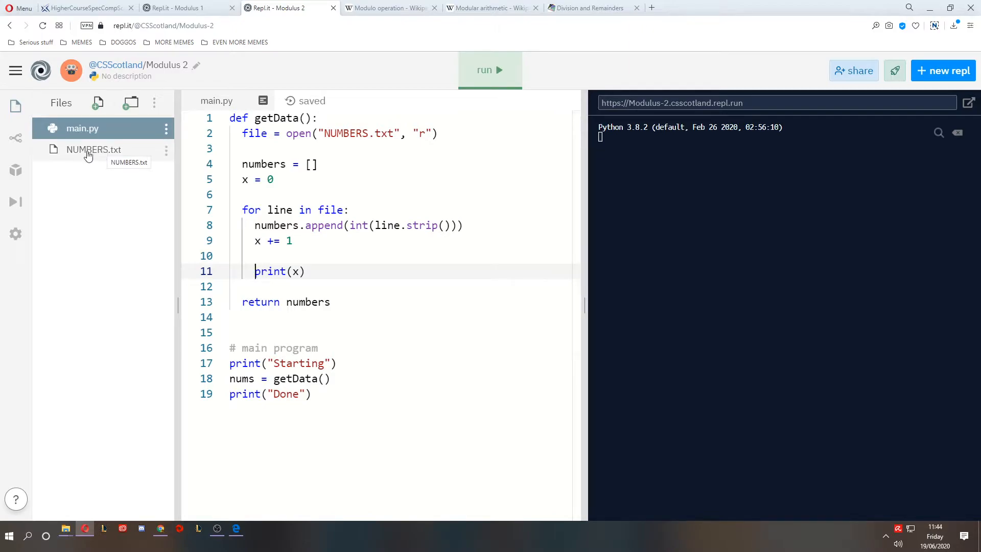
pyautogui.moveTo(94, 155)
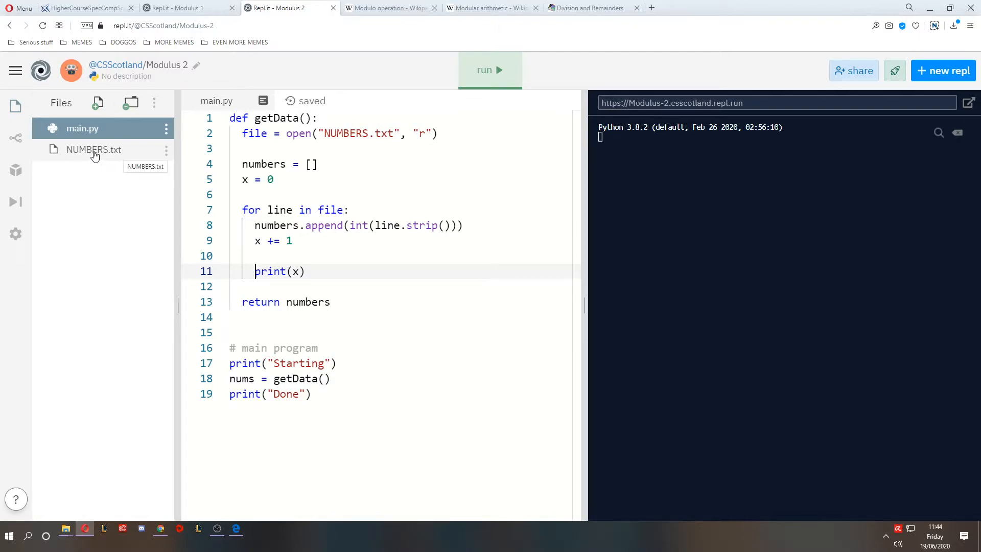
# Open NUMBERS.txt and scroll to its last line at 2,000,000
pyautogui.click(94, 149)
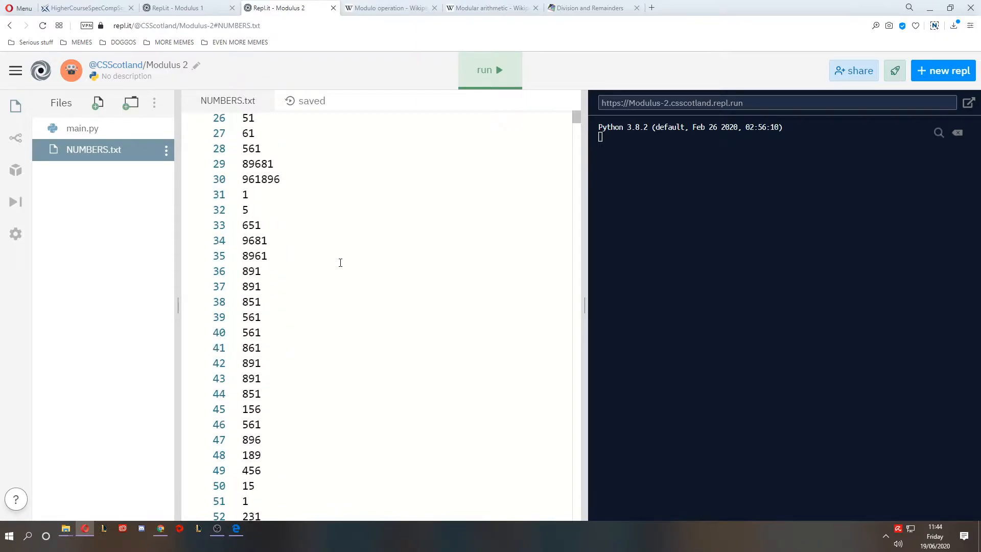
pyautogui.scroll(-3)
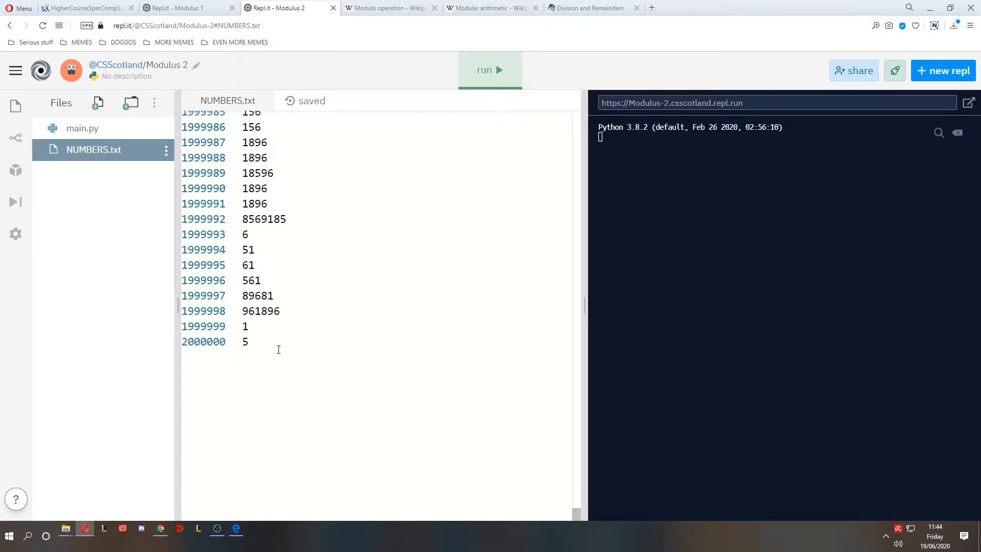
pyautogui.moveTo(207, 186)
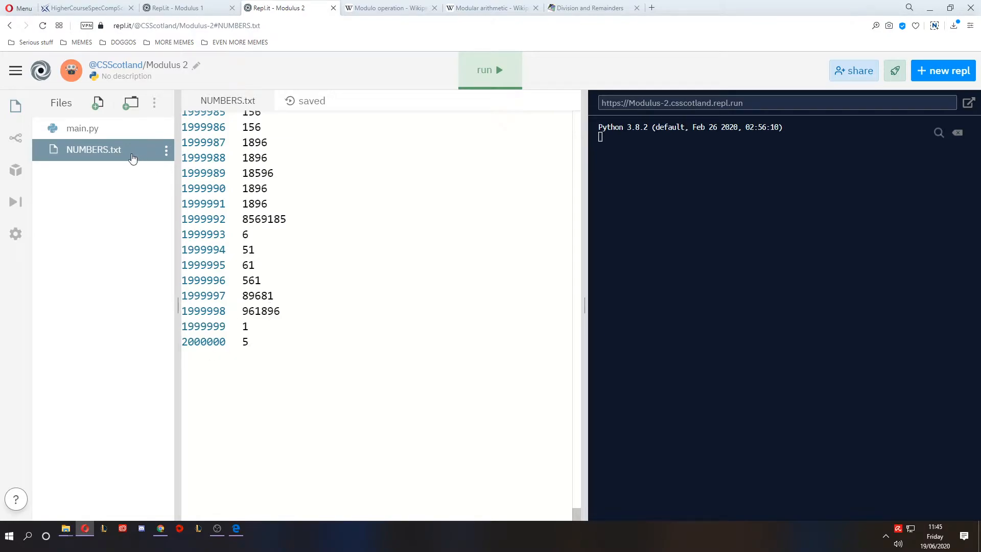
# Run main.py without then with print(x), stop it near 169366, and reopen NUMBERS.txt
pyautogui.click(82, 128)
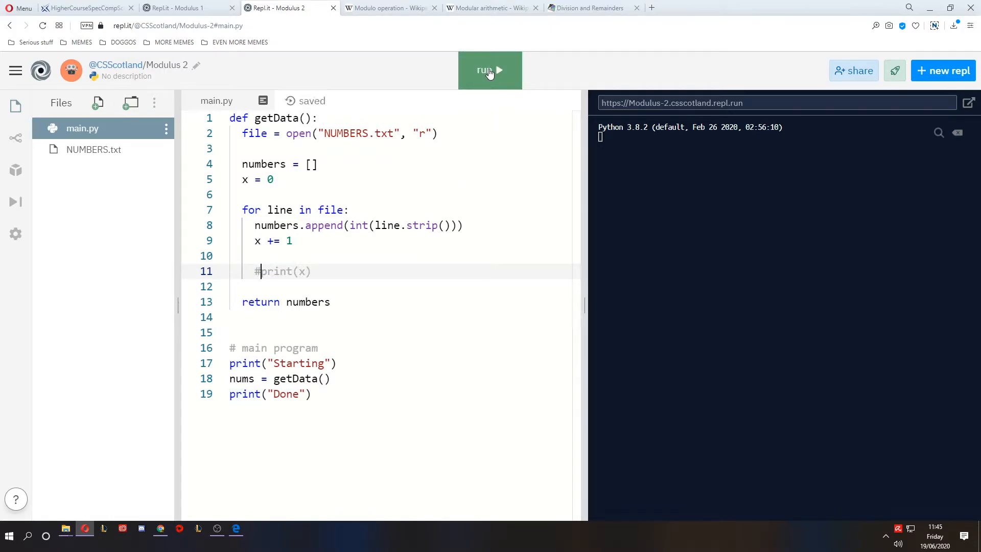
pyautogui.click(490, 70)
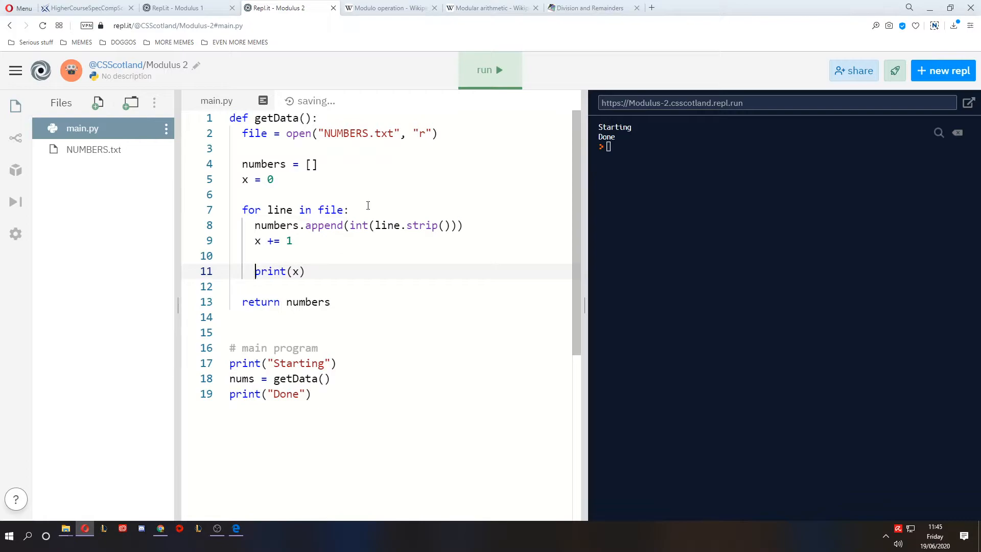
pyautogui.click(490, 69)
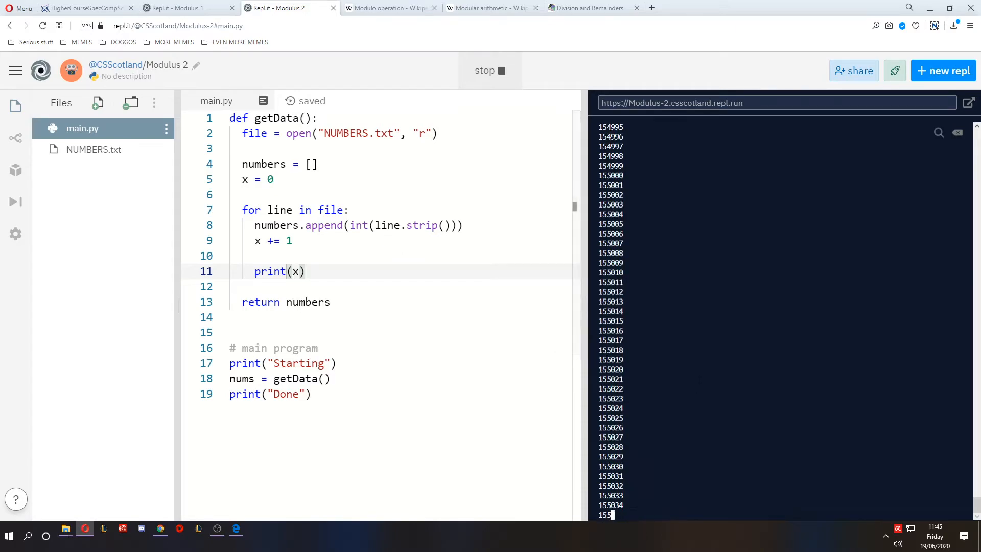
pyautogui.click(490, 69)
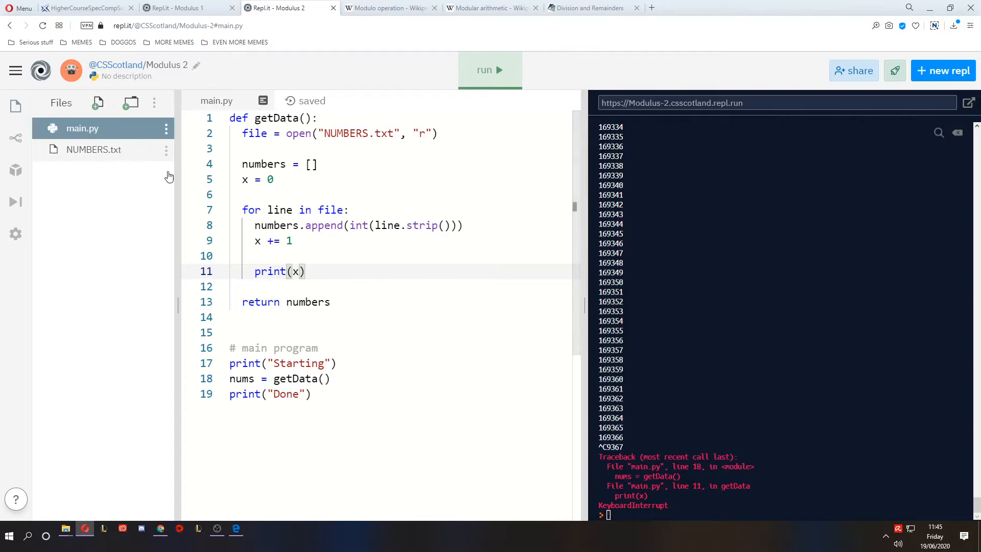
pyautogui.click(93, 150)
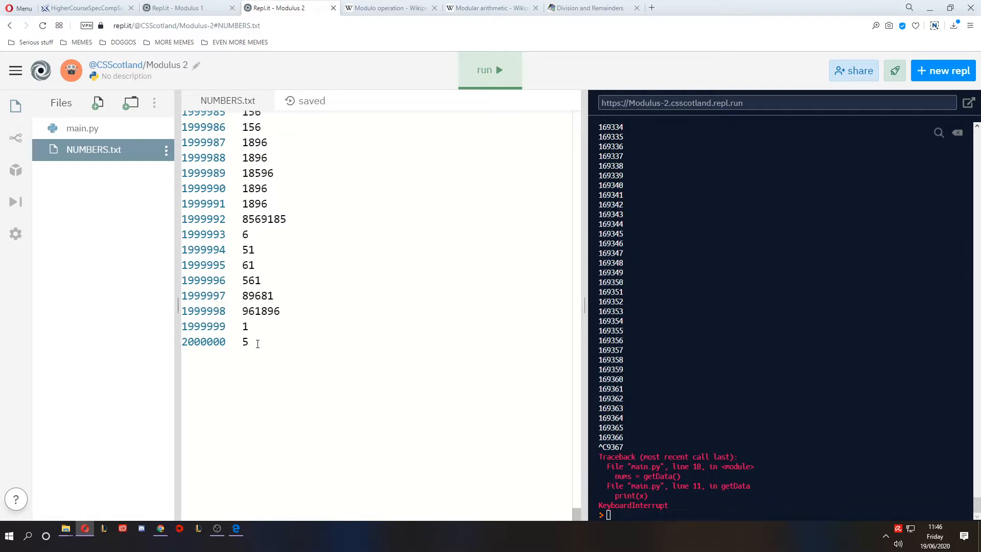
# Select the final lines of NUMBERS.txt and return to main.py
pyautogui.moveTo(241, 203); pyautogui.dragTo(248, 342)
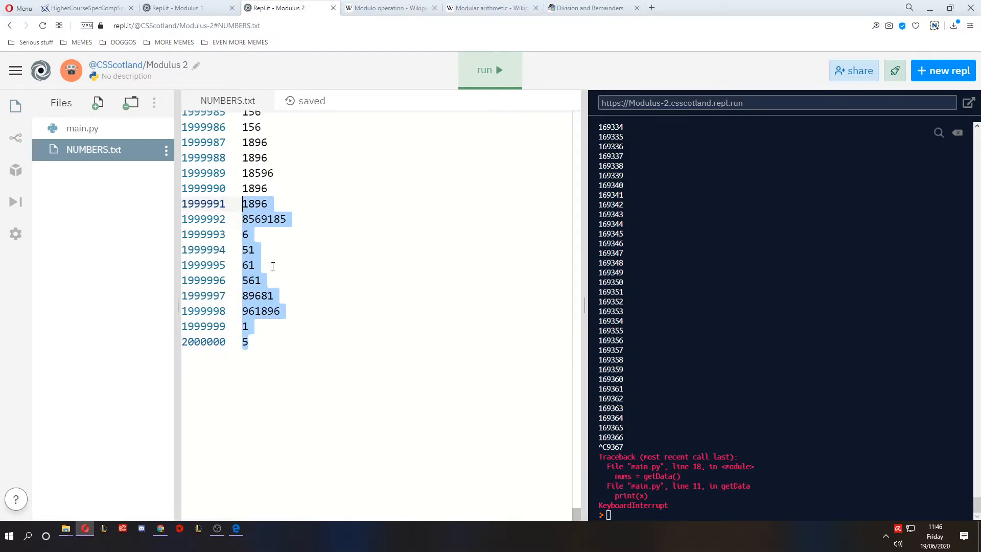
pyautogui.click(82, 129)
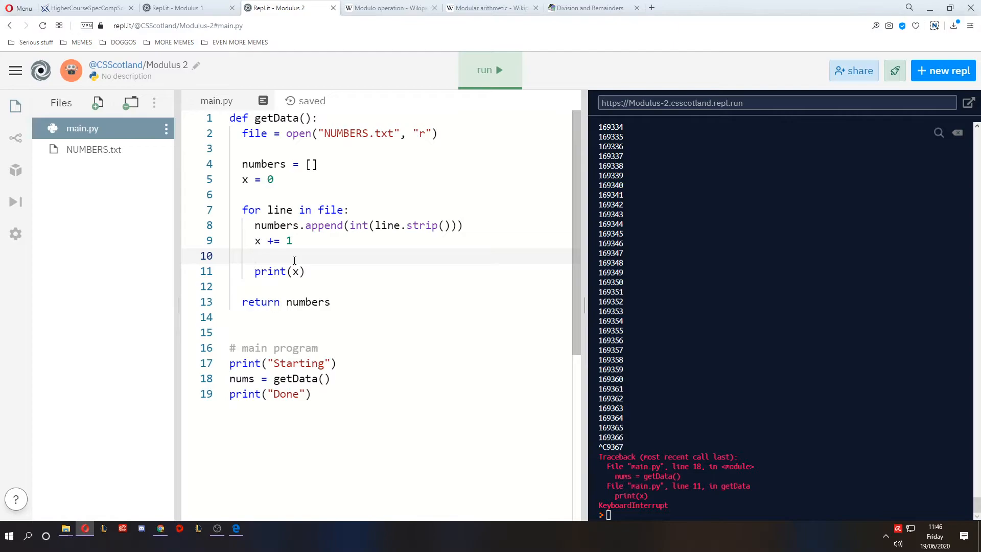
# Change the progress check divisor so the count prints when x % 10000 == 0
pyautogui.write('if x % 10000 ==')
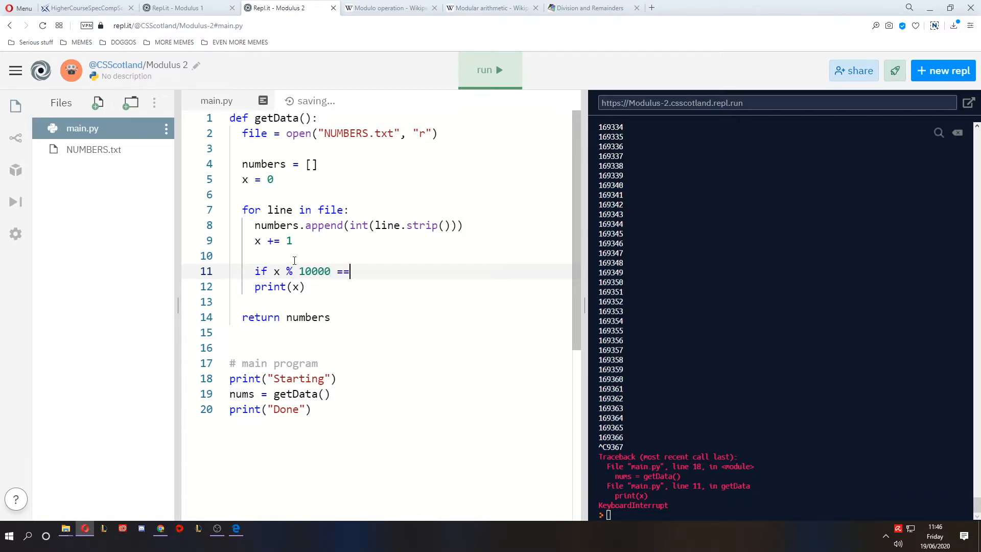
pyautogui.write('0:')
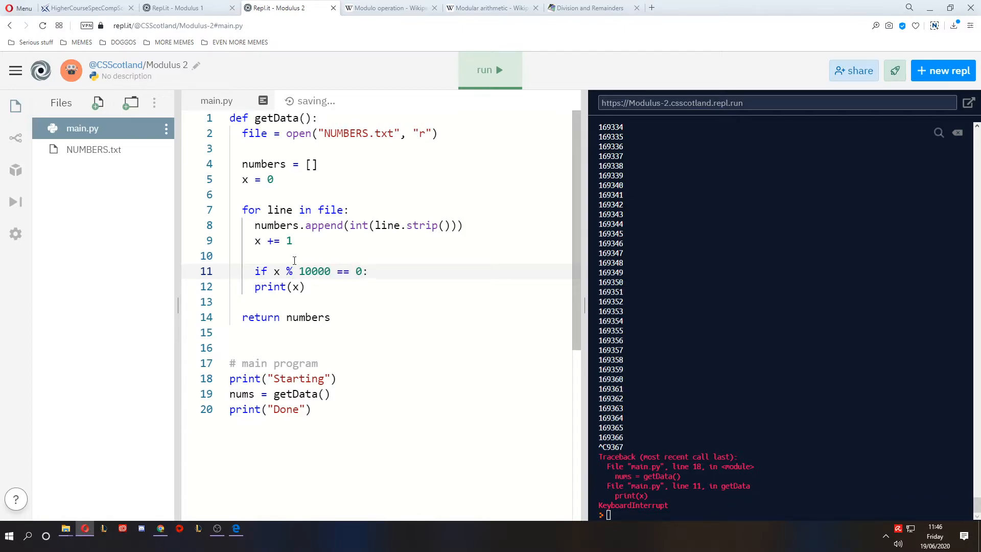
pyautogui.doubleClick(321, 271)
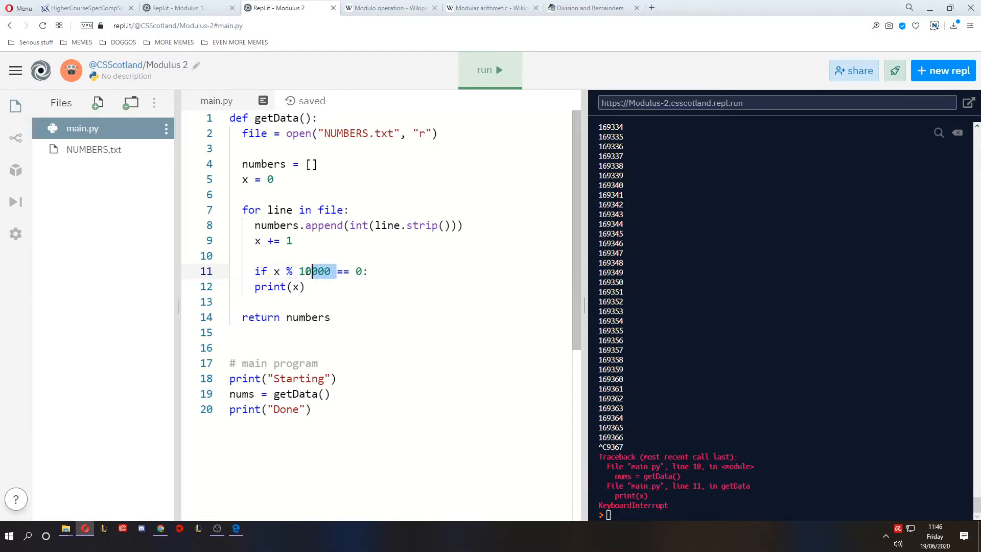
pyautogui.moveTo(319, 271); pyautogui.dragTo(286, 271)
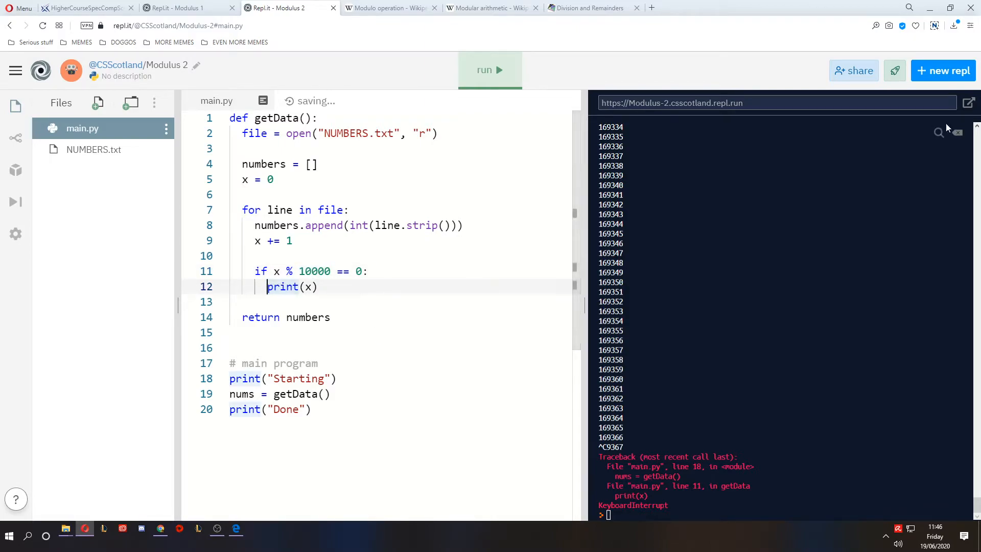
# Rerun the program and view every 10000th count up to 2000000, then Done
pyautogui.click(490, 69)
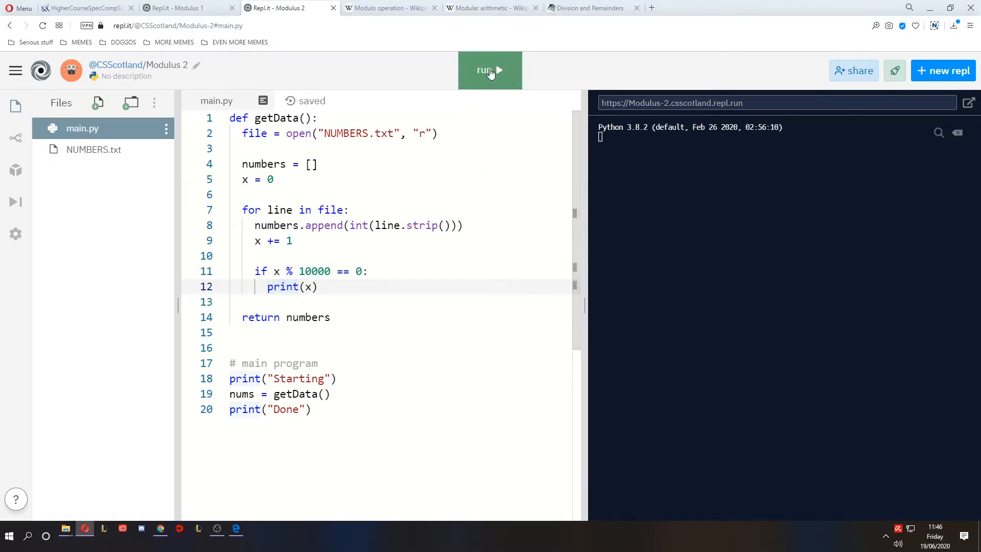
pyautogui.click(490, 70)
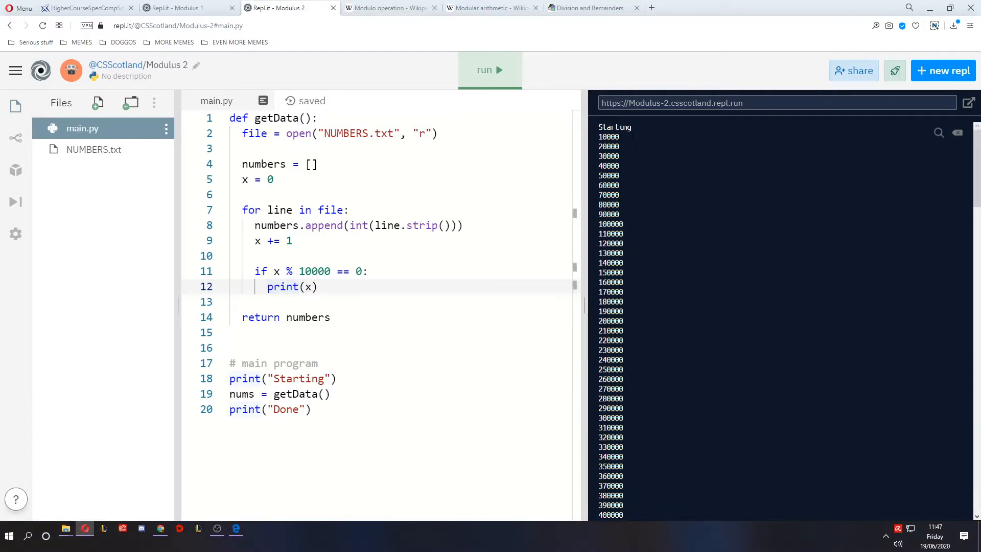
pyautogui.scroll(-3)
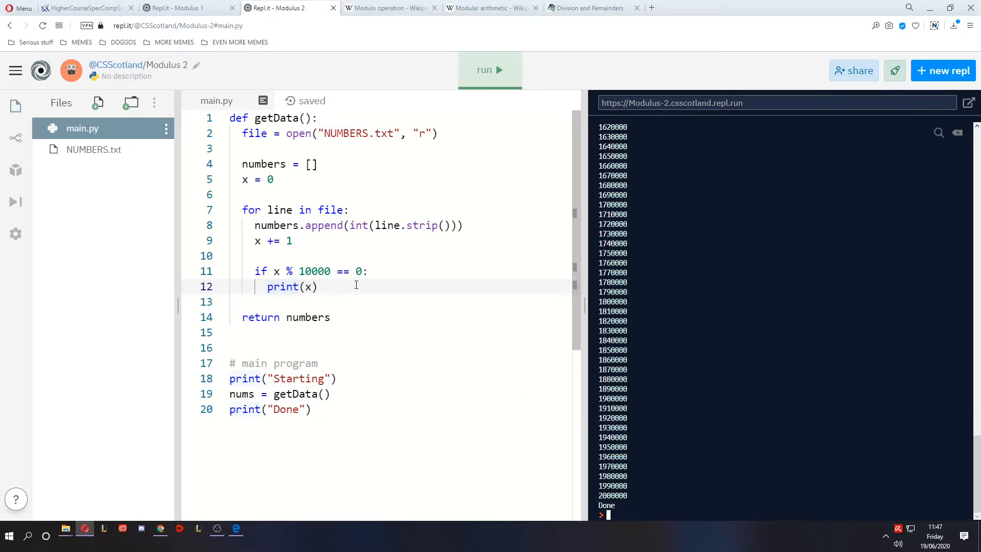
# Remove getData's progress lines and start calculateTotal(numbers) with total = 0 and a loop over numbers
pyautogui.moveTo(257, 271); pyautogui.dragTo(317, 286)
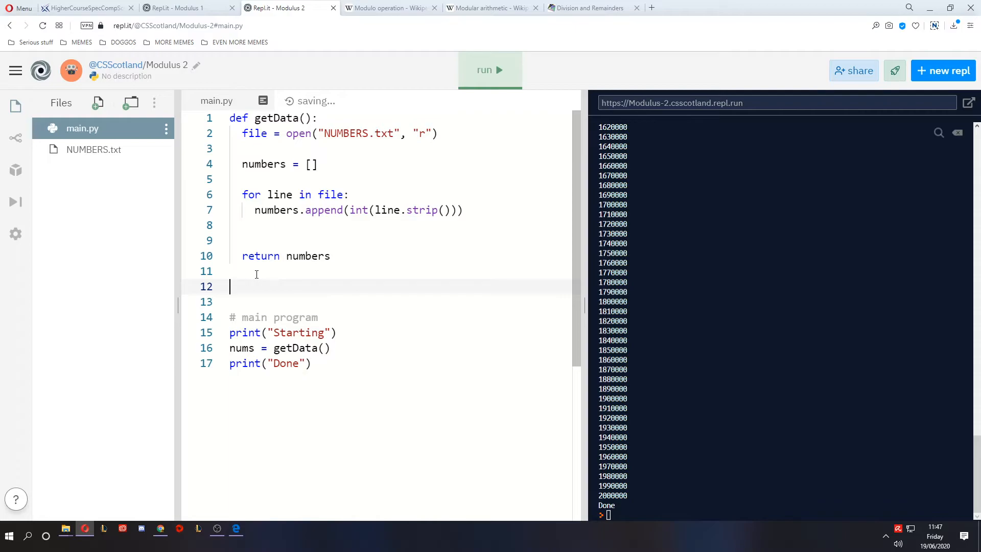
pyautogui.moveTo(77, 152)
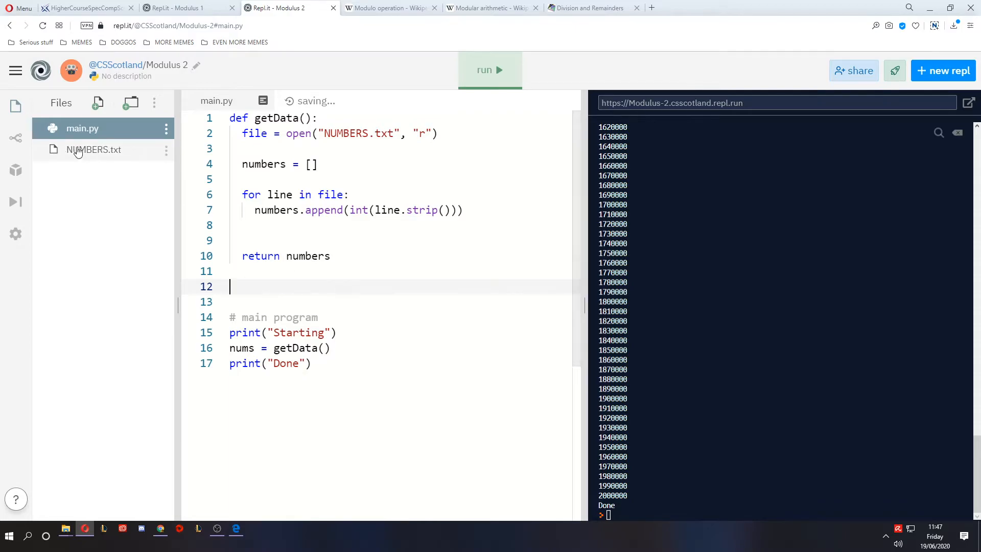
pyautogui.write('d')
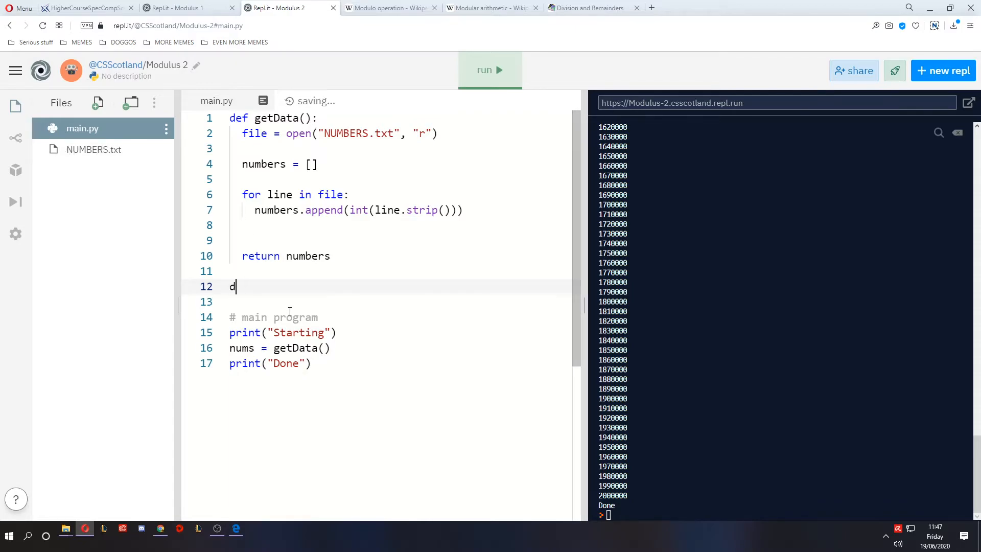
pyautogui.write('ef calculateTotal(numbers):')
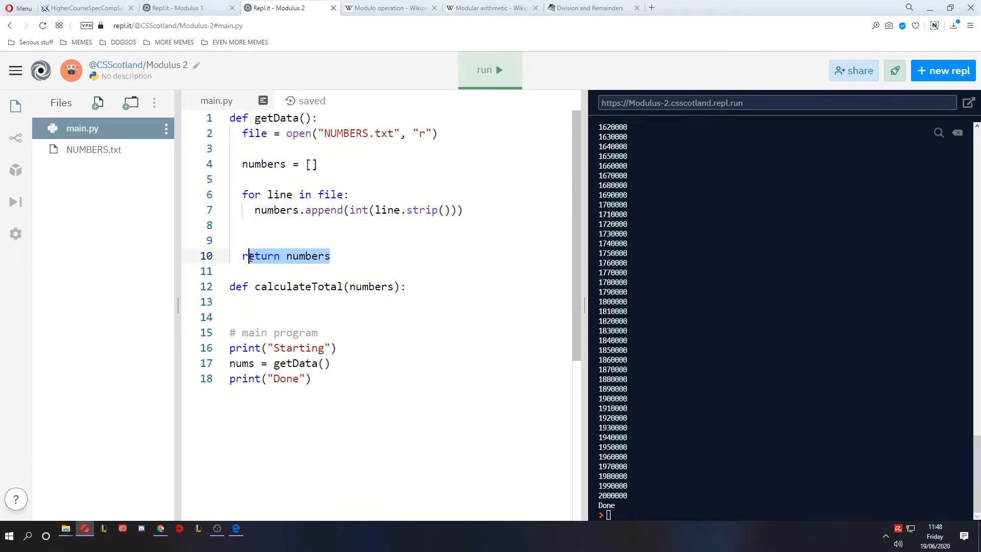
pyautogui.write('total')
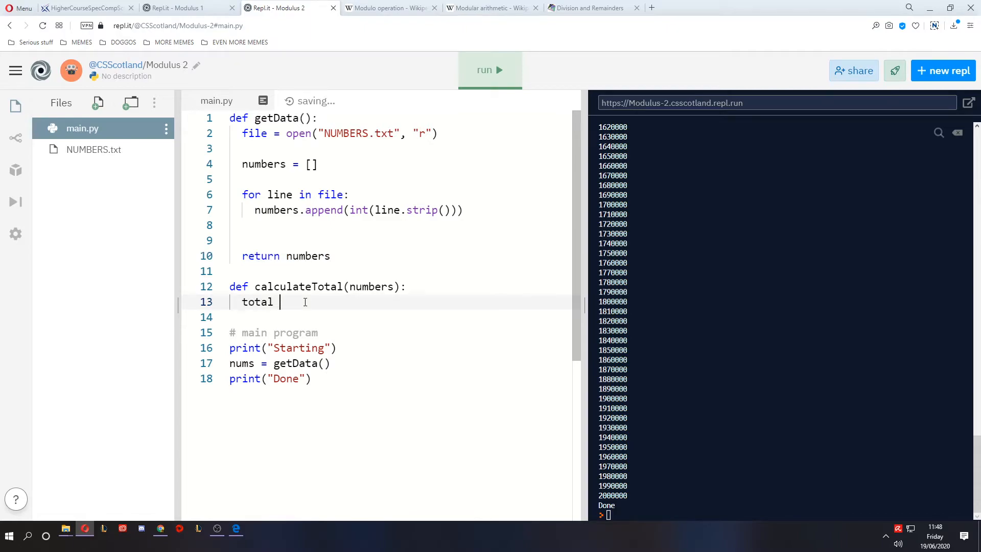
pyautogui.write('= 0')
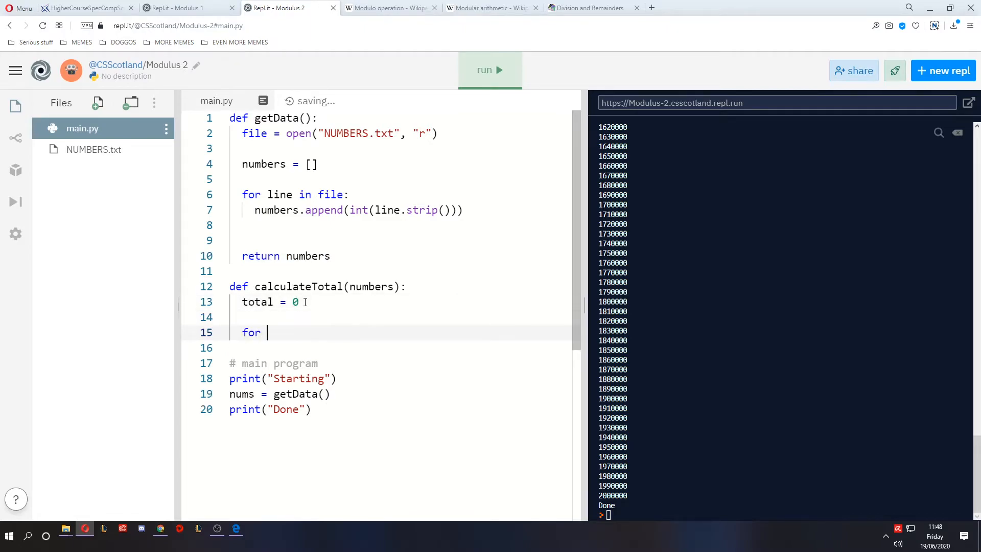
pyautogui.write('num in numbers')
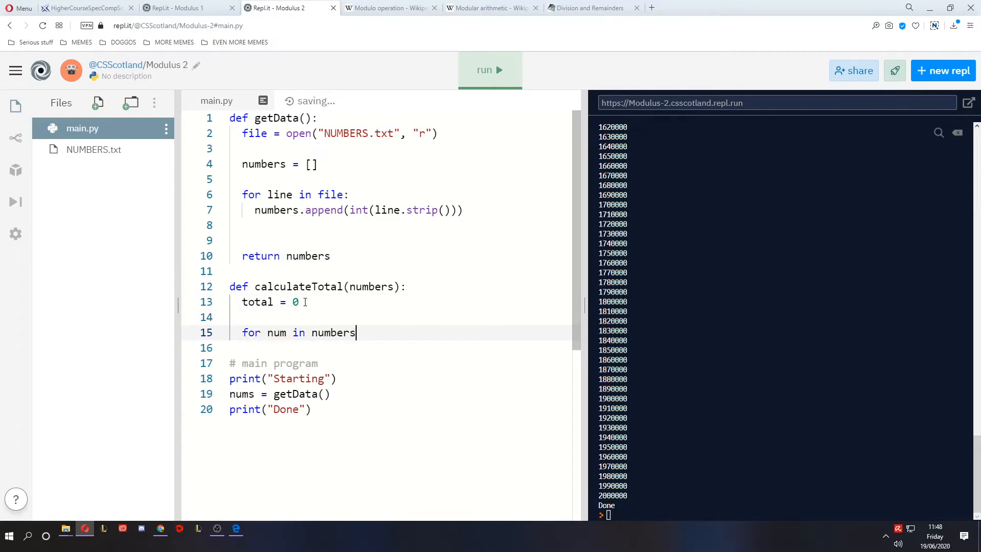
pyautogui.write(':')
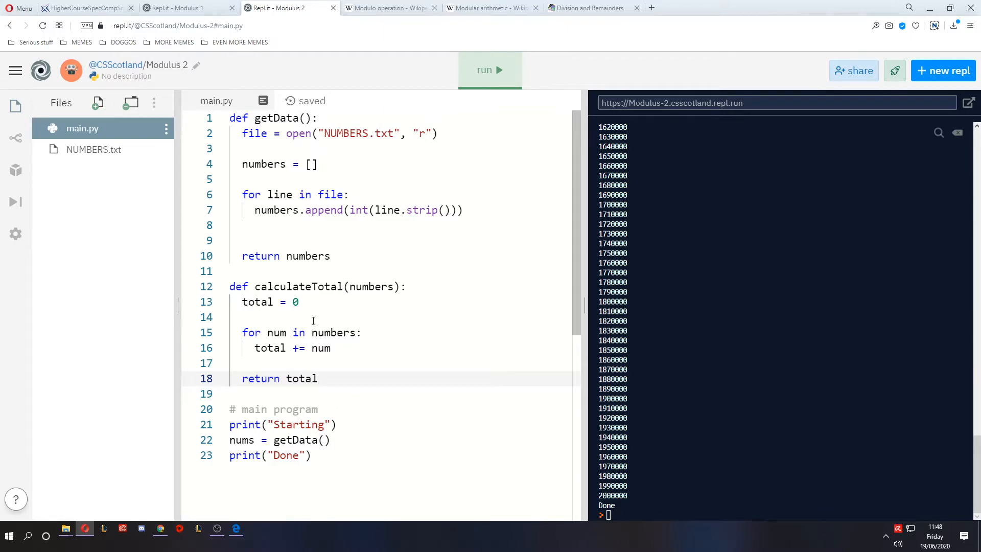
# Add numItems = len(numbers) and counter = 0 before the loop in calculateTotal
pyautogui.doubleClick(366, 286)
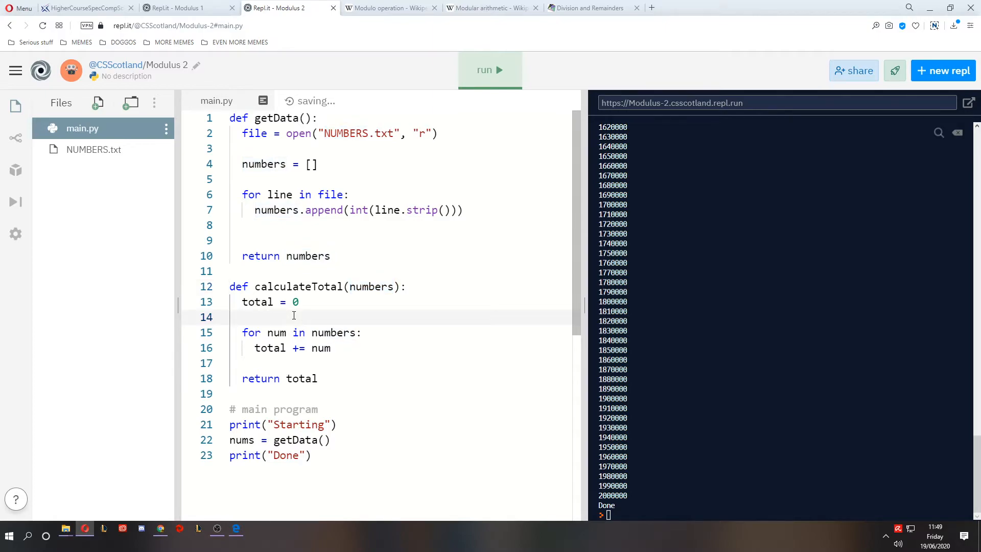
pyautogui.press('enter')
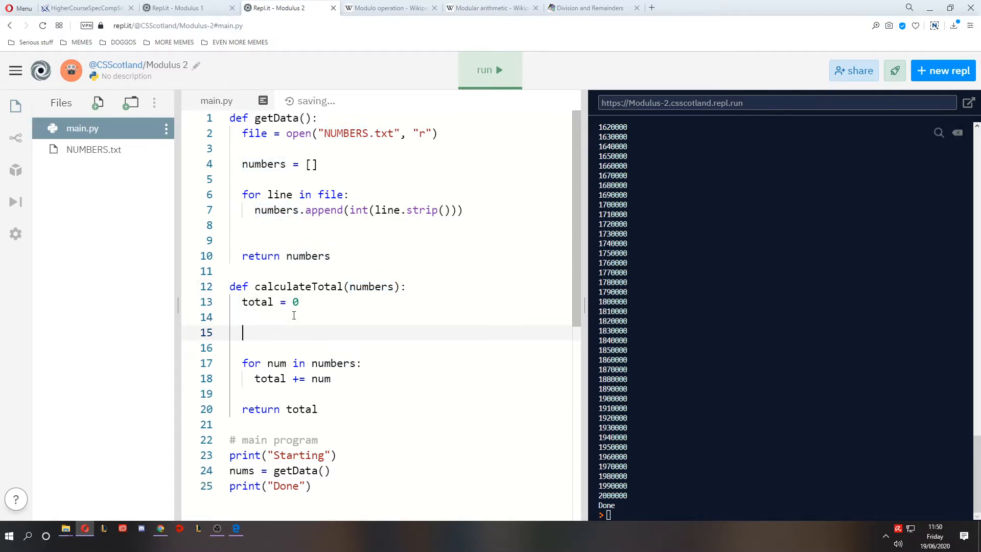
pyautogui.write('numItems =')
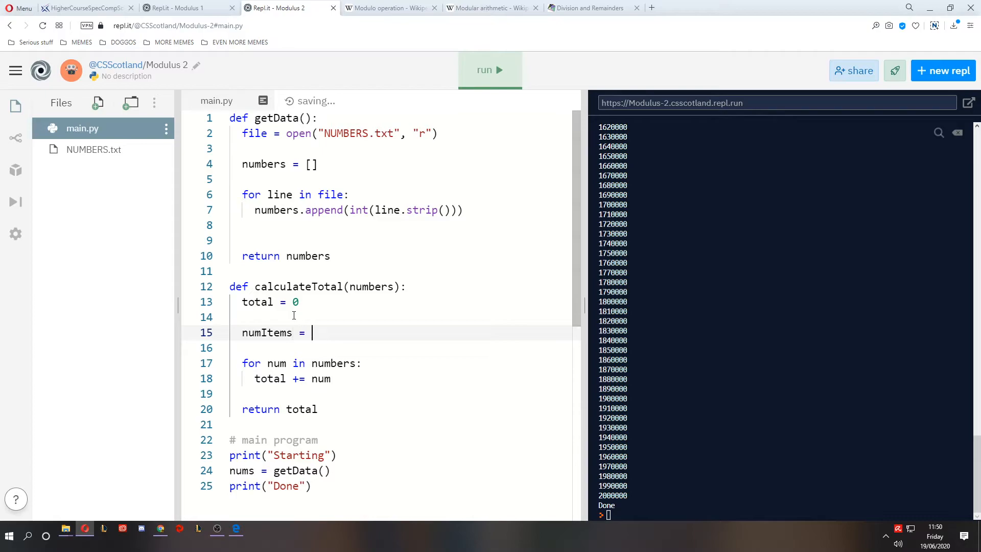
pyautogui.write('len(numbers)')
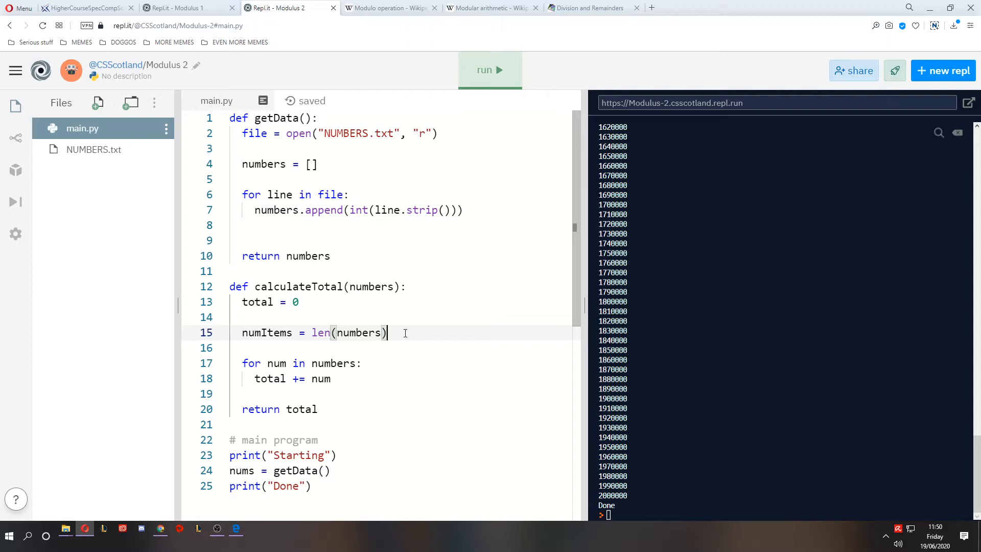
pyautogui.write('counter')
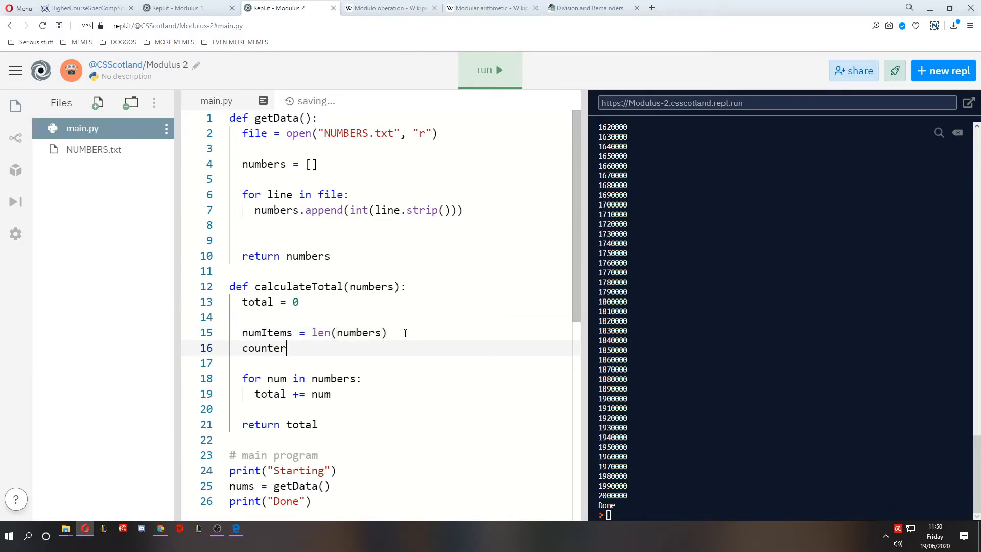
pyautogui.write('= 0')
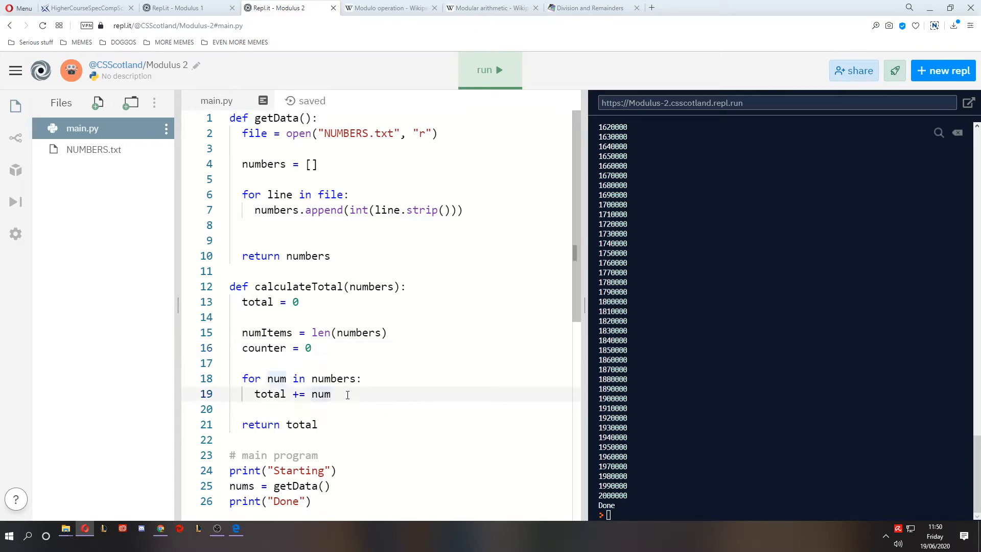
# Increment counter and print percent complete when counter % 10000 == 0, then run the program
pyautogui.write('counter')
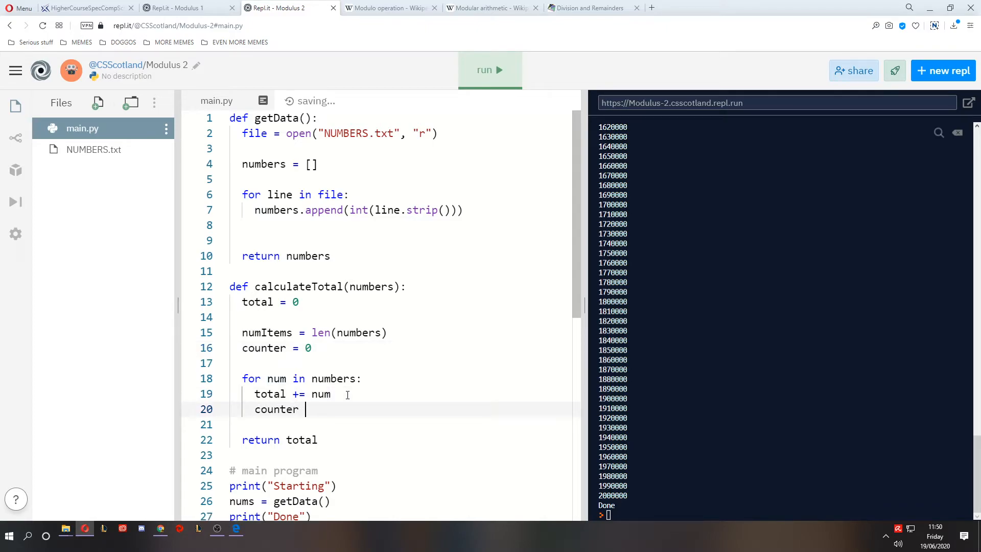
pyautogui.write('+= 1')
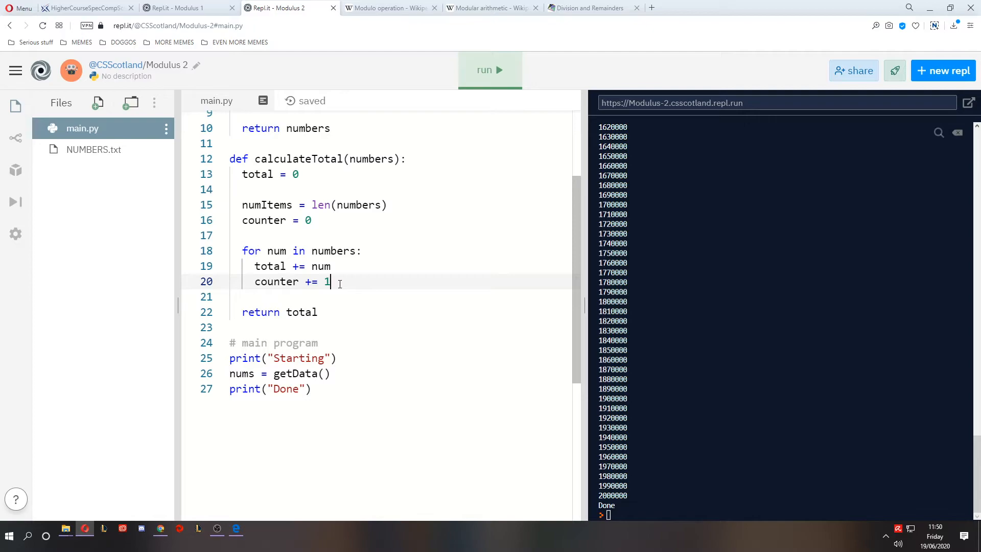
pyautogui.write('if counter % 10000 == 0:')
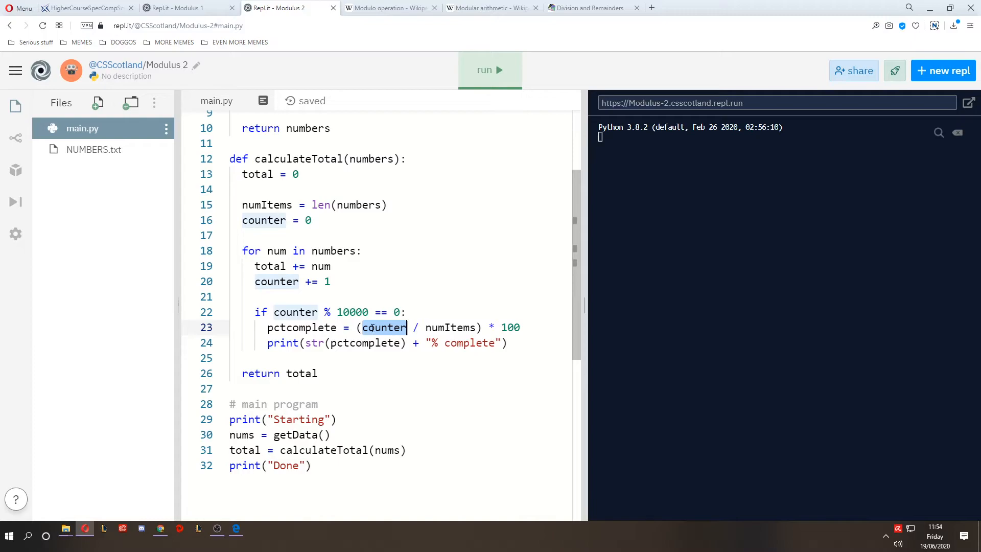
pyautogui.doubleClick(450, 327)
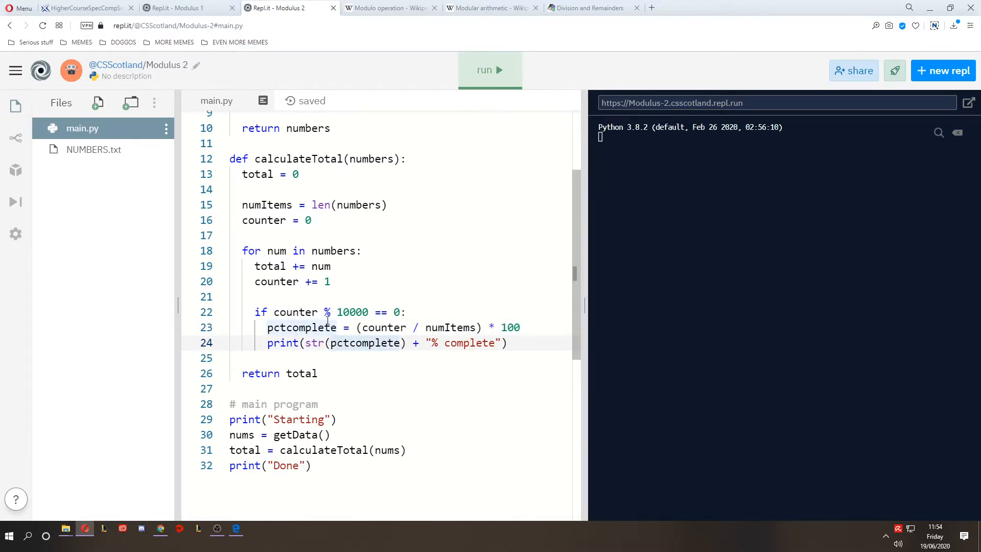
pyautogui.click(489, 70)
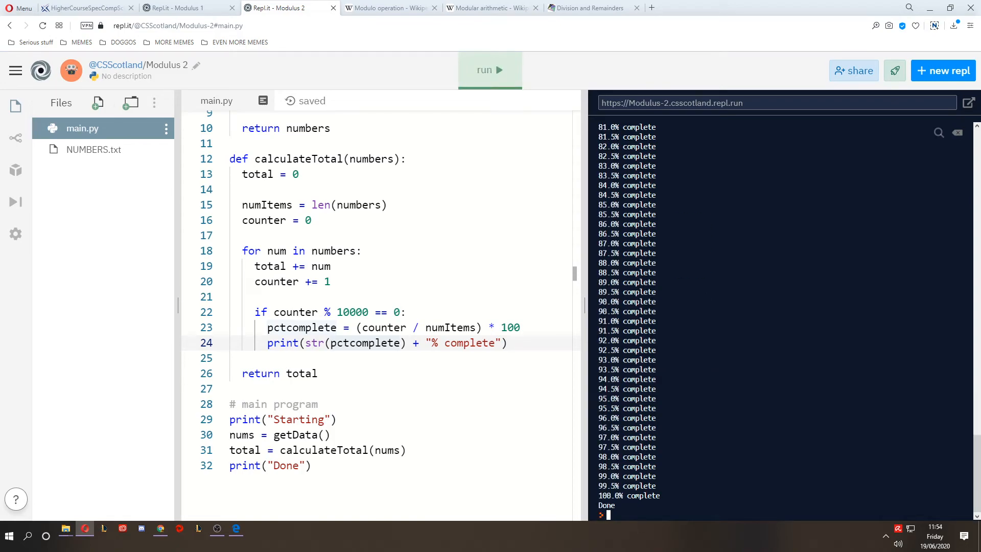
# Make the divisor 100000 so progress reports in 5% steps, then move to the Modulus 3 project
pyautogui.click(489, 70)
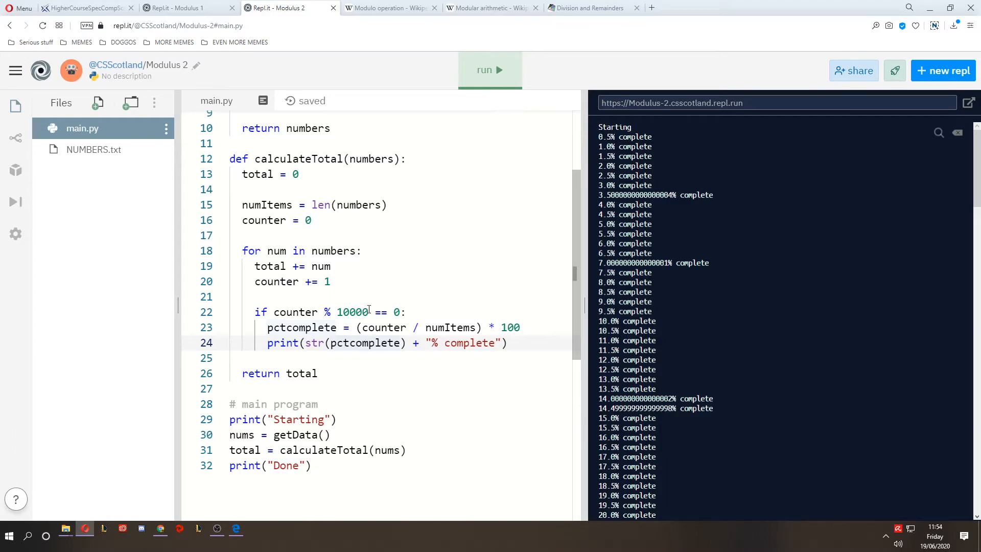
pyautogui.write('0')
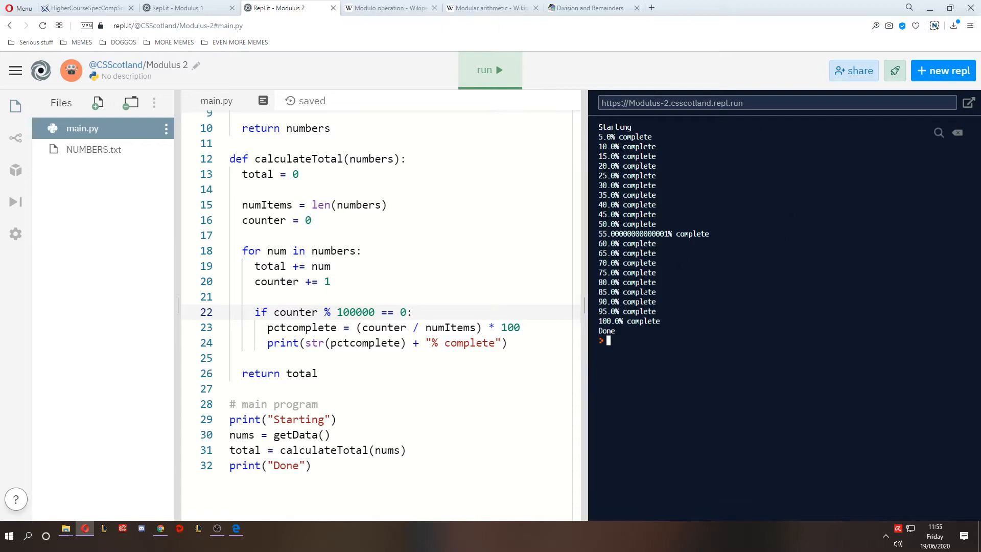
pyautogui.moveTo(254, 313); pyautogui.dragTo(507, 344)
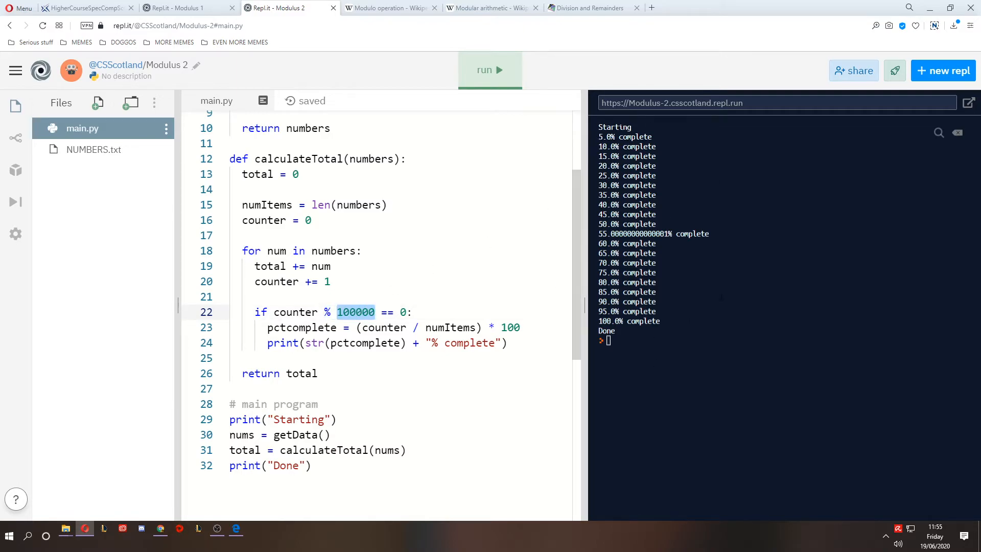
pyautogui.click(278, 7)
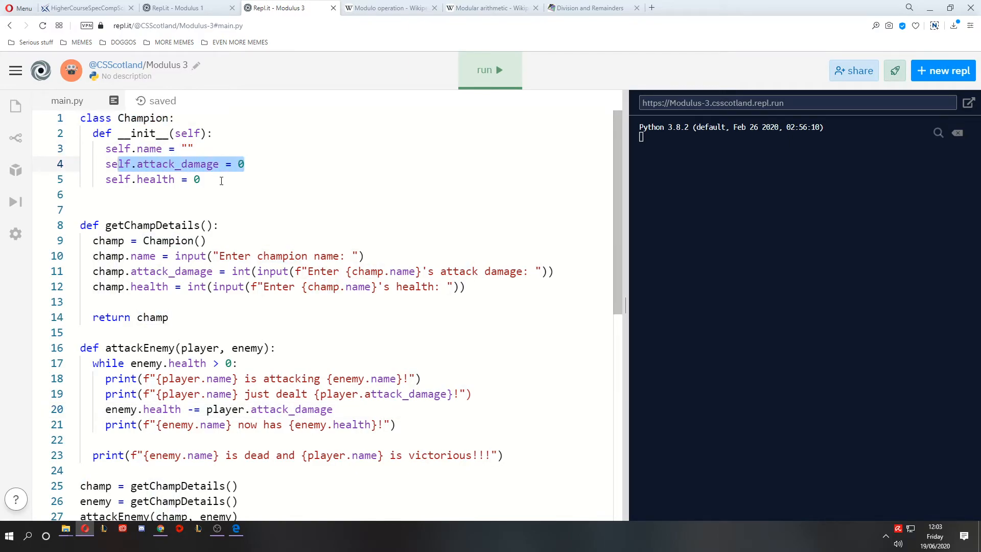
pyautogui.scroll(-3)
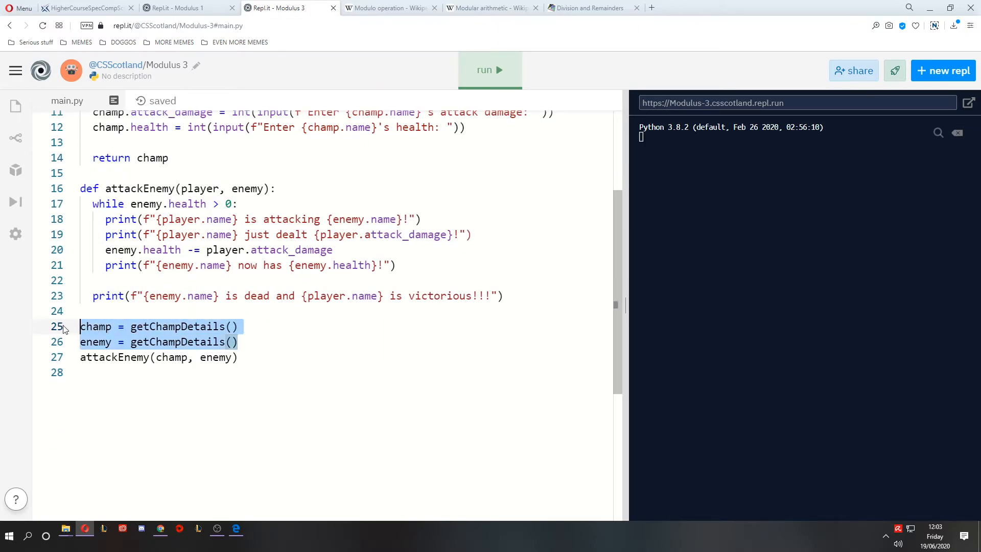
pyautogui.click(95, 326)
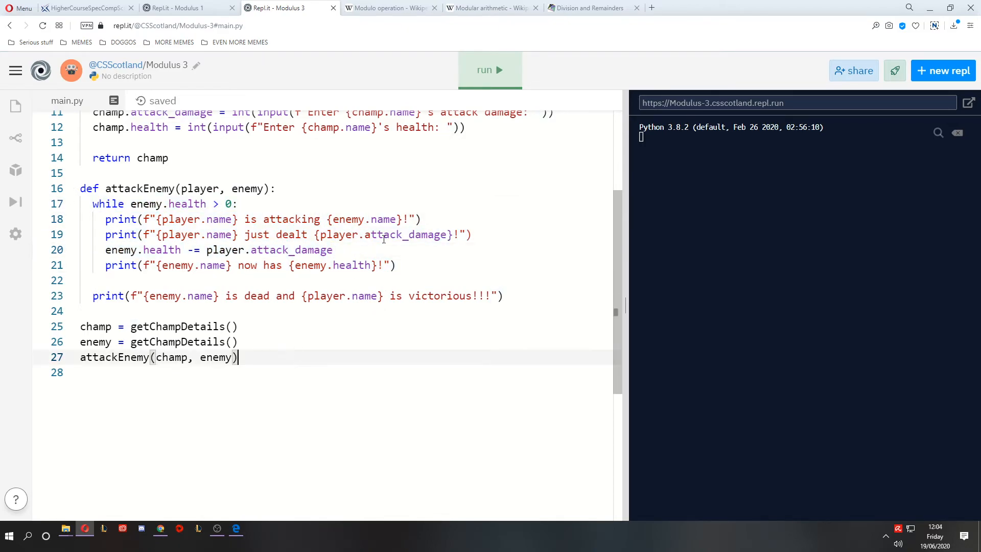
# Run the battle with Darius (10, 10000) against Zoe (4, 2000) until Darius is victorious
pyautogui.click(489, 69)
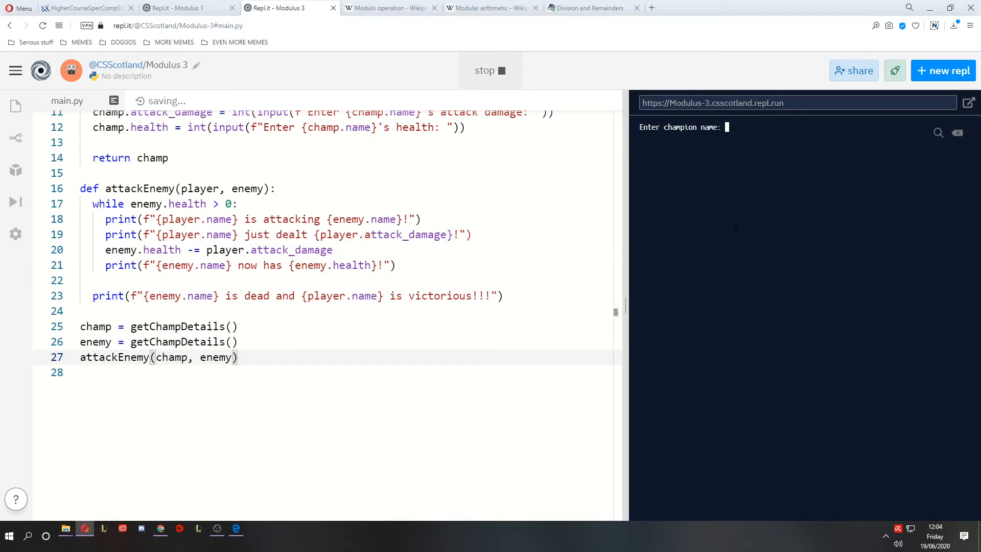
pyautogui.write('Darius')
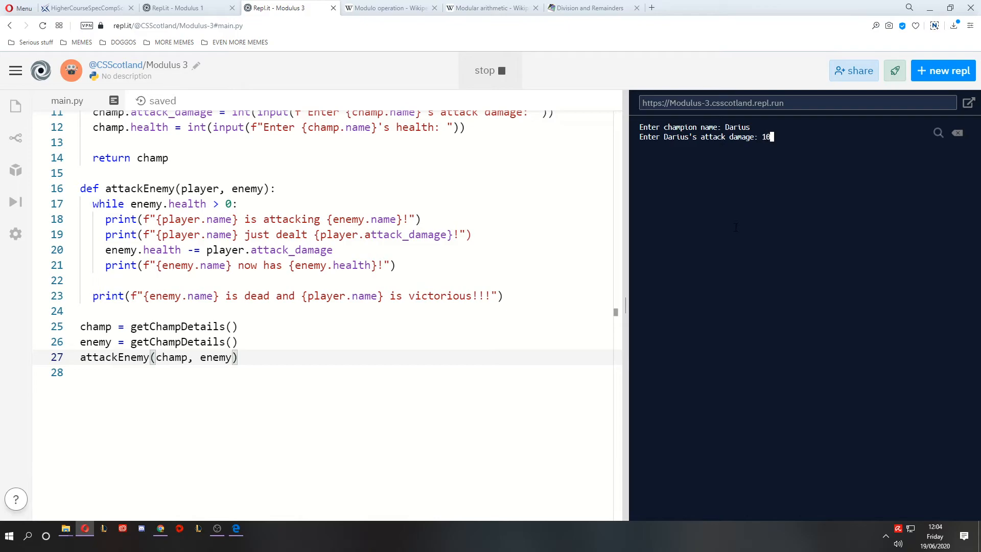
pyautogui.write('10000')
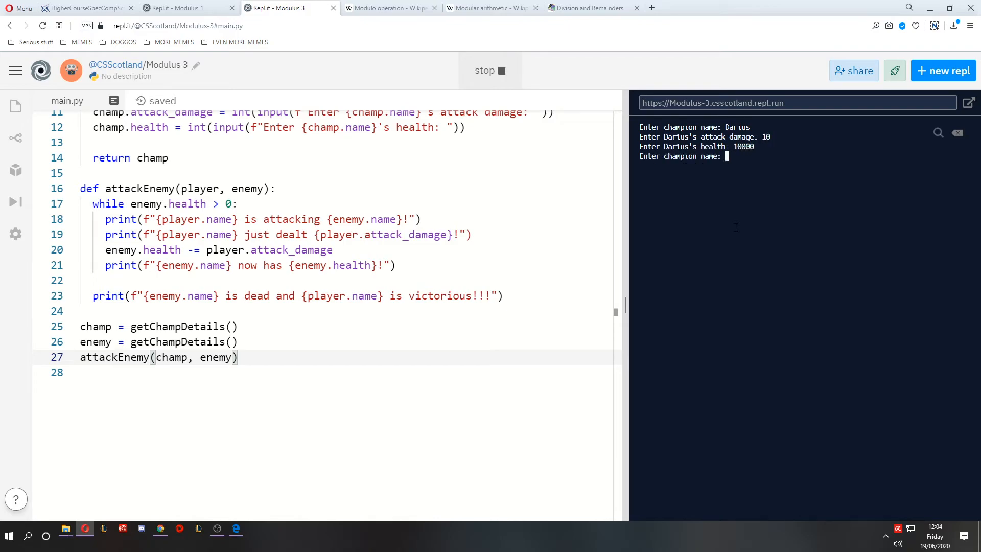
pyautogui.write('Zoe')
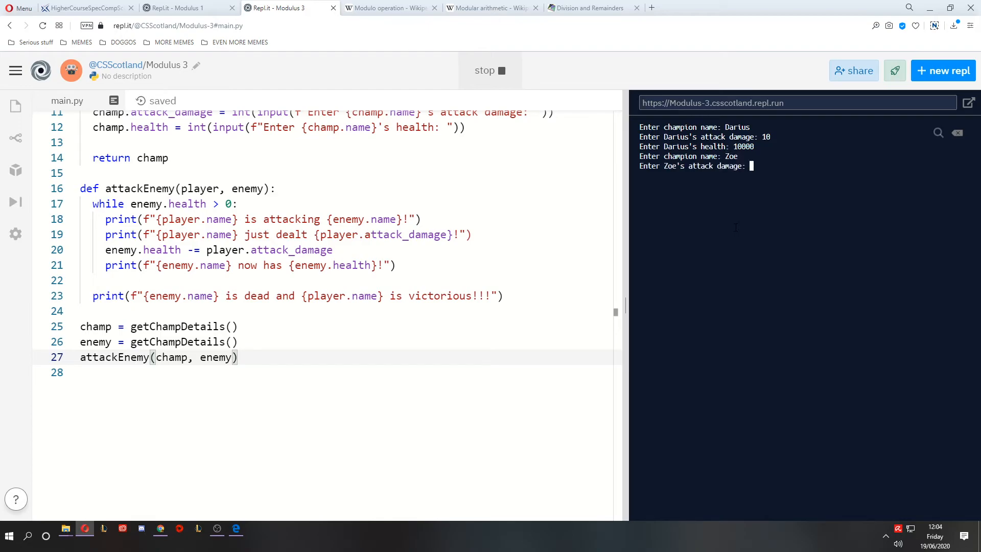
pyautogui.write('4')
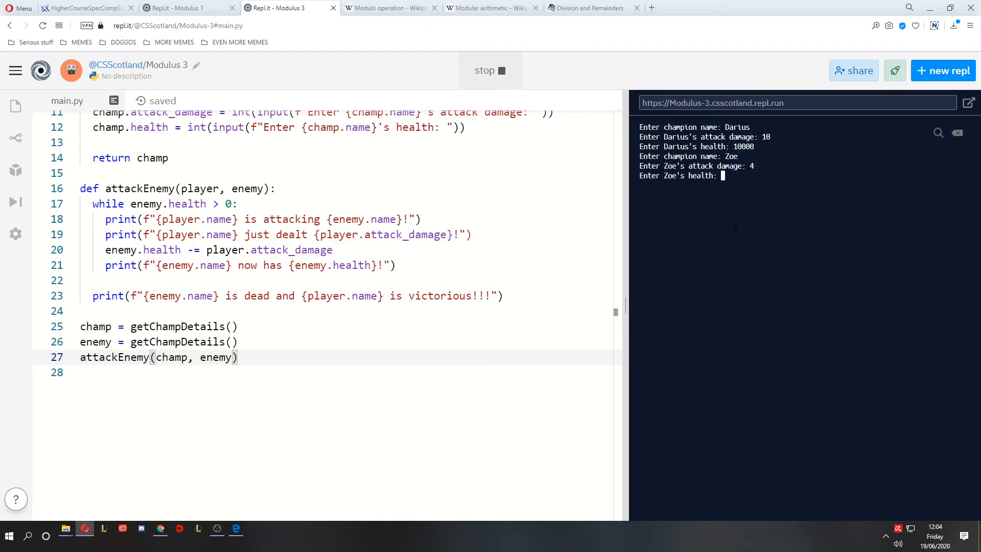
pyautogui.write('2000')
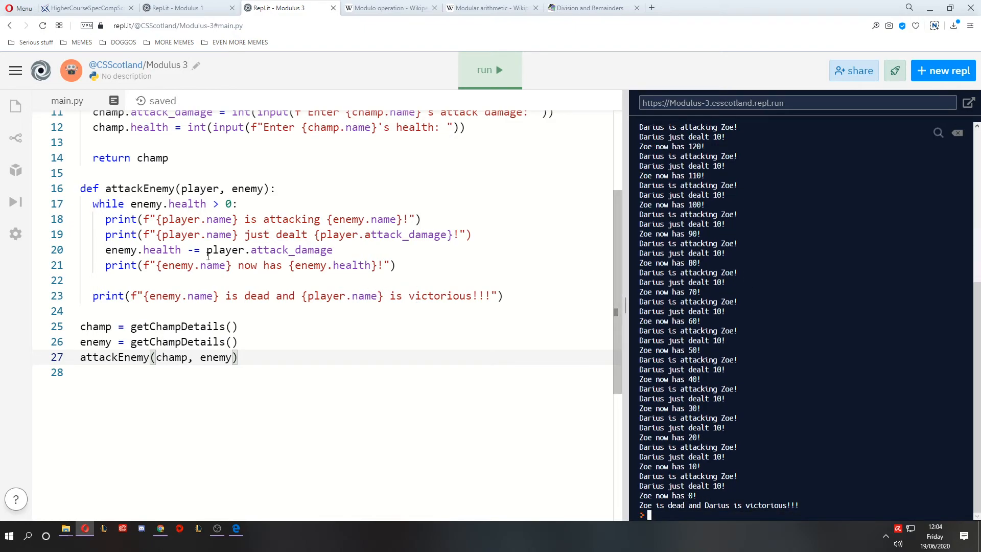
pyautogui.moveTo(368, 262)
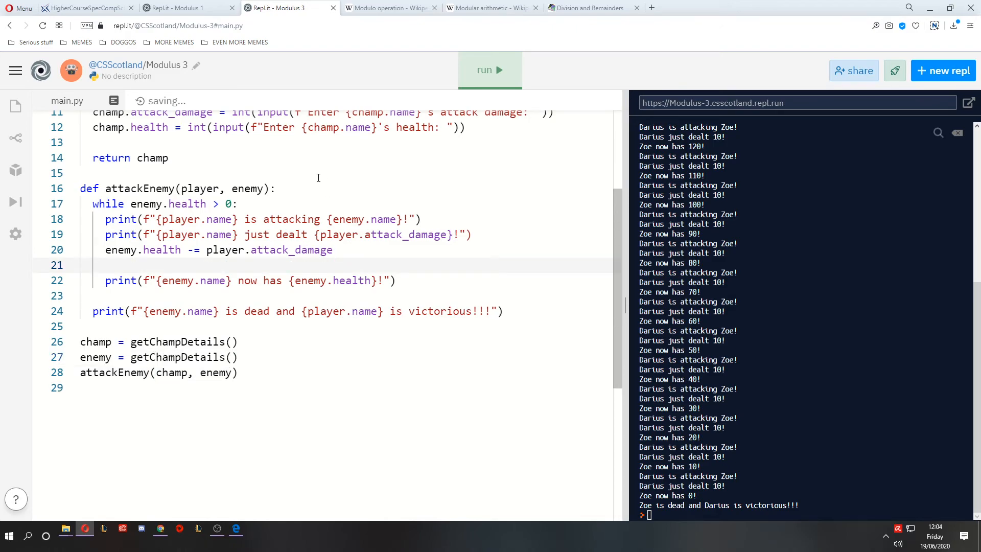
# Add attacks = 0 before the loop and attacks += 1 after the health printout in attackEnemy
pyautogui.write('a')
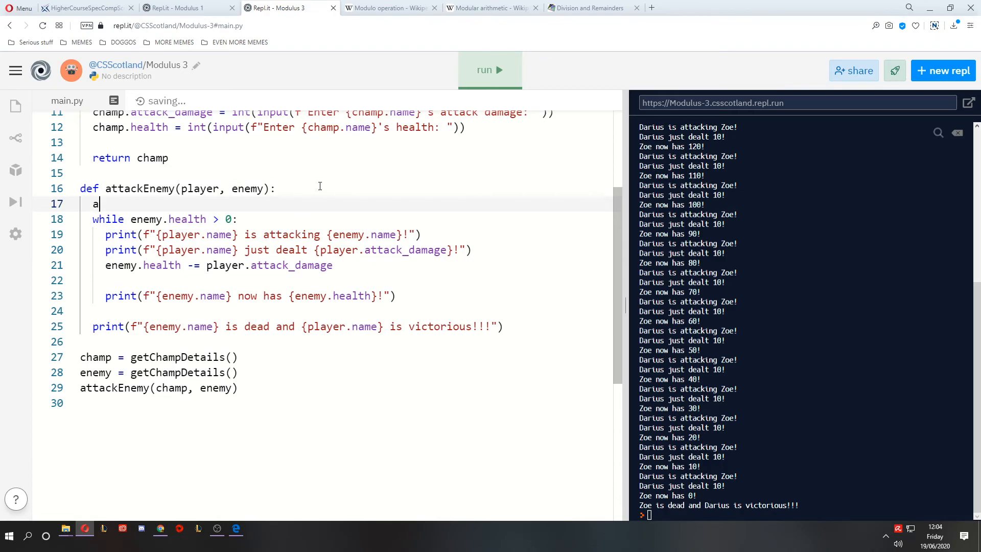
pyautogui.write('ttacks = 0')
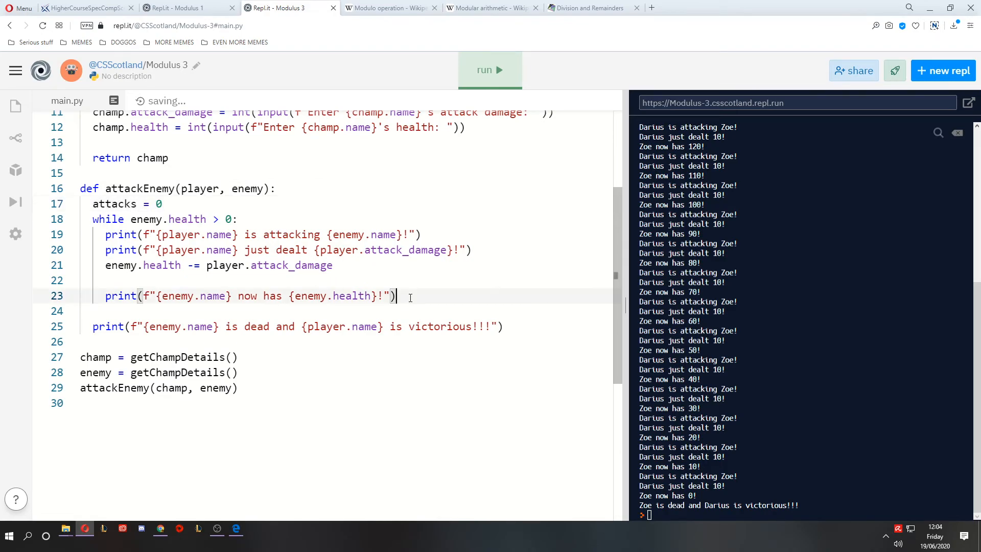
pyautogui.press('enter')
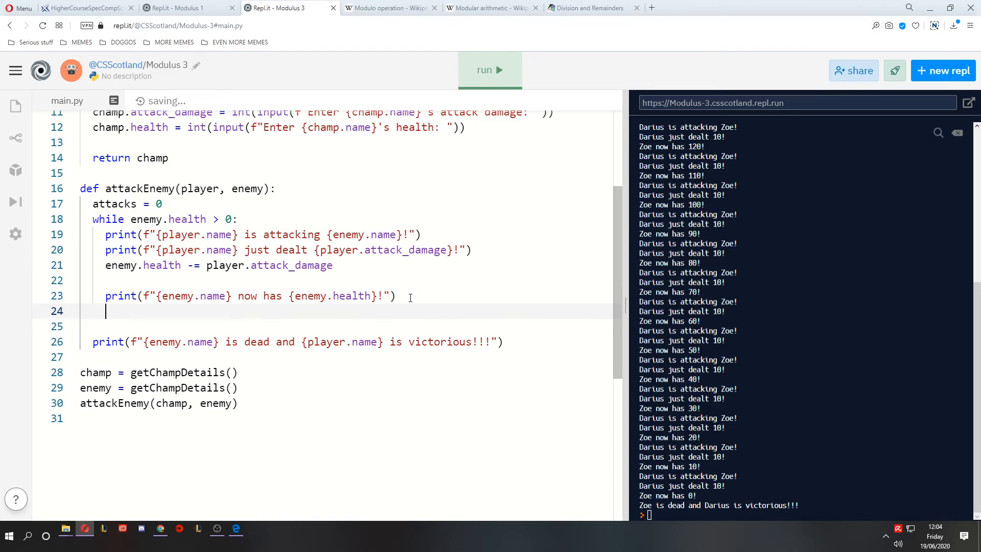
pyautogui.write('attacks +')
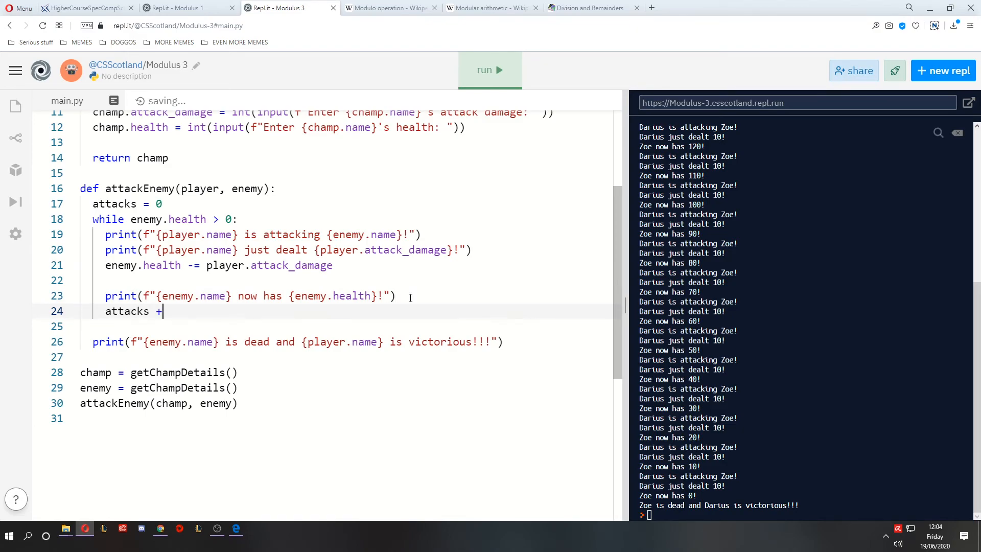
pyautogui.write('= 1')
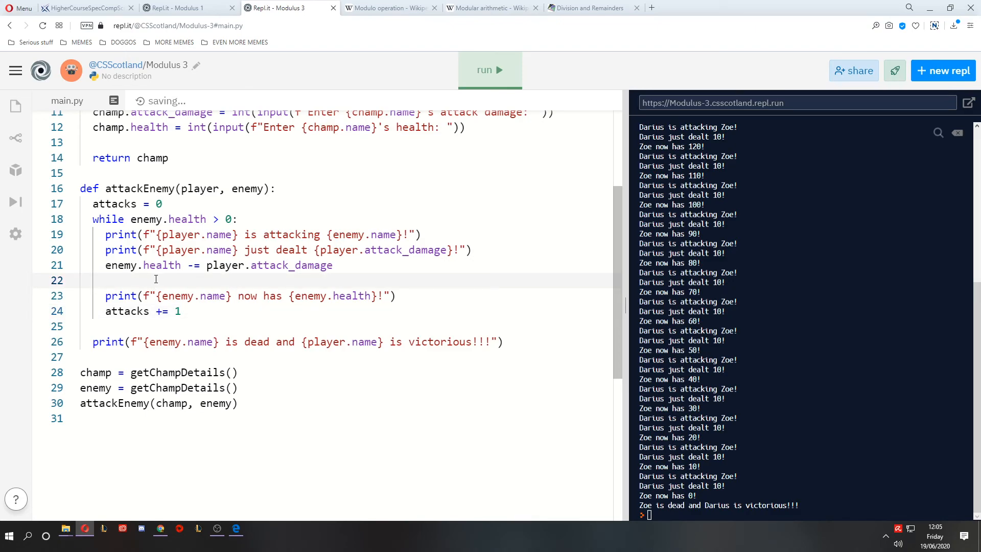
# Add if attacks % 3 == 0: player.attack_damage += 5 inside the attack loop
pyautogui.write('if attacks')
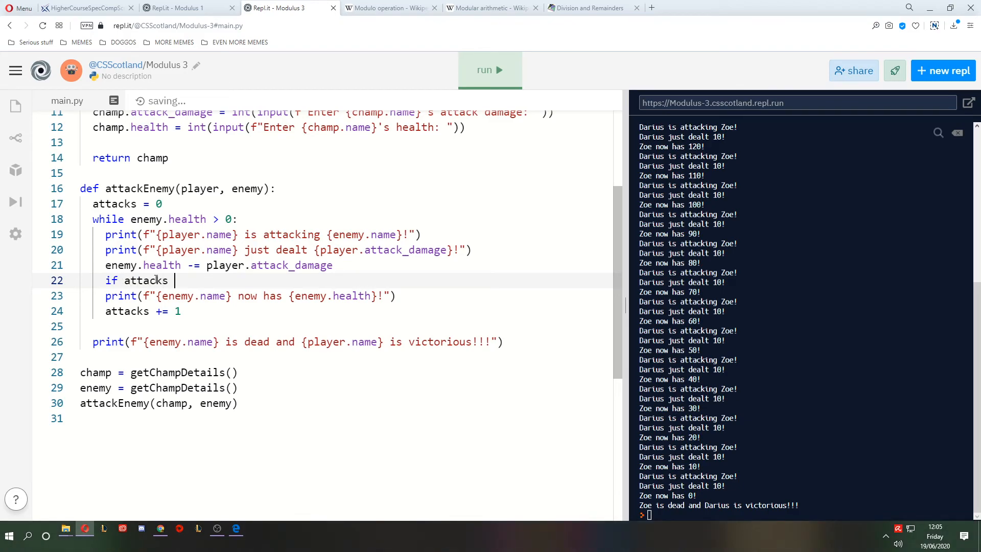
pyautogui.write('% 3')
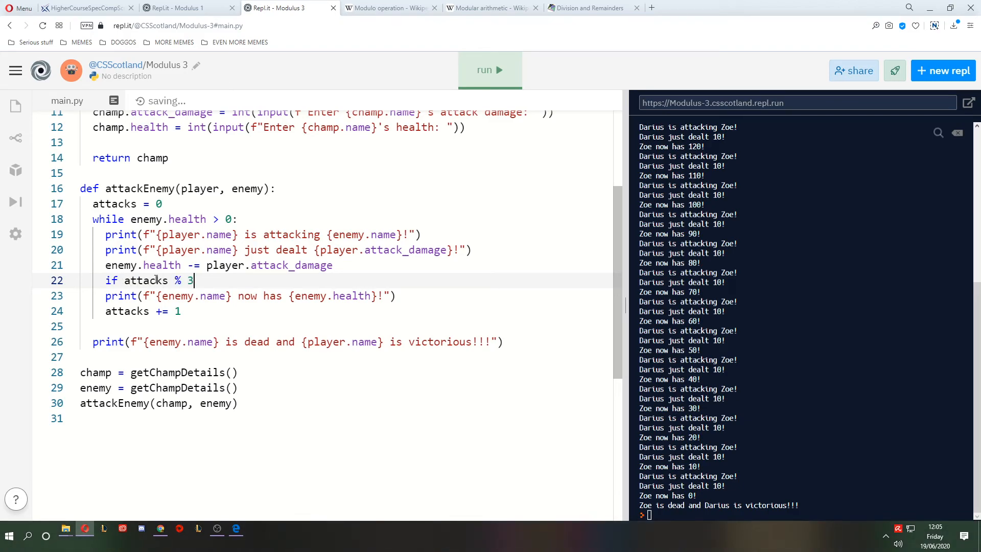
pyautogui.write('== 0:')
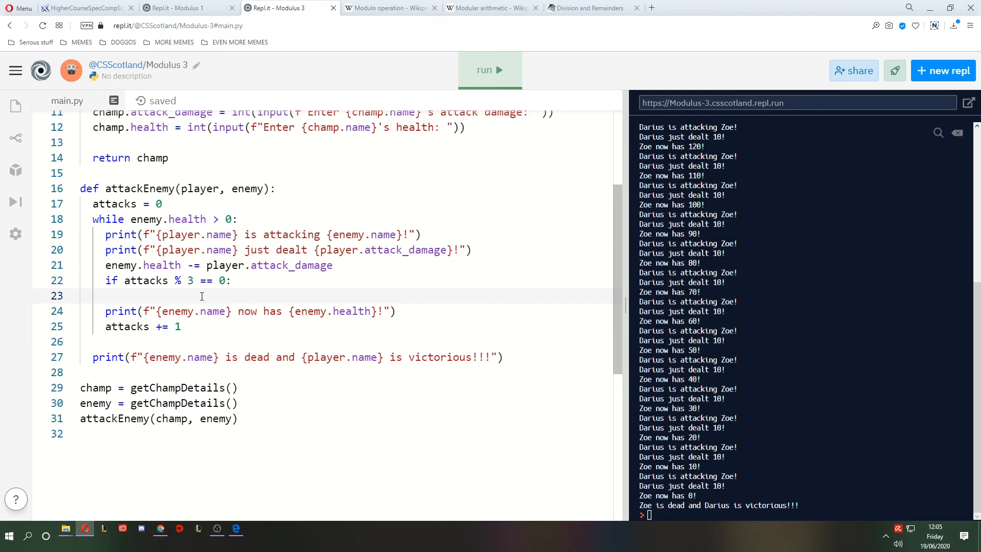
pyautogui.write('player.atta')
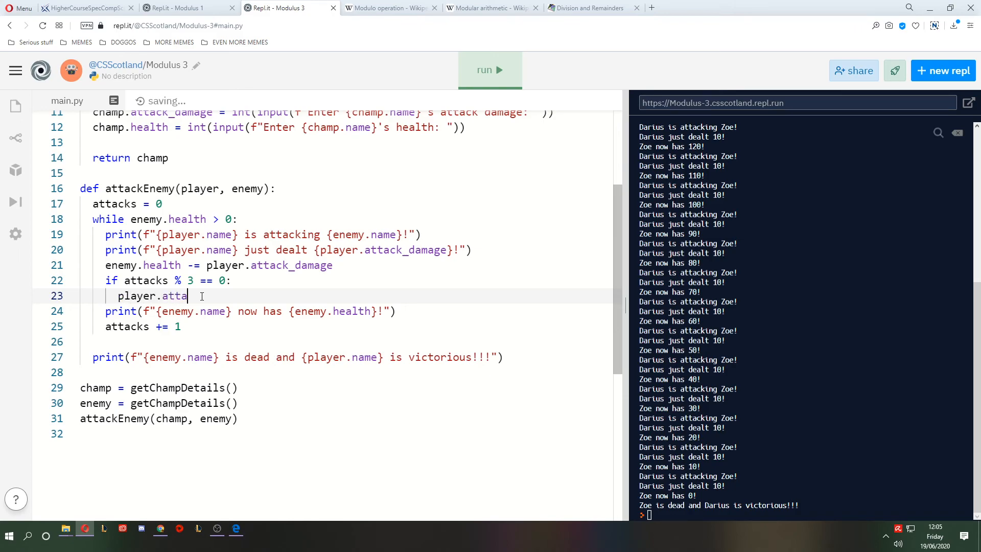
pyautogui.write('ck_damage +=')
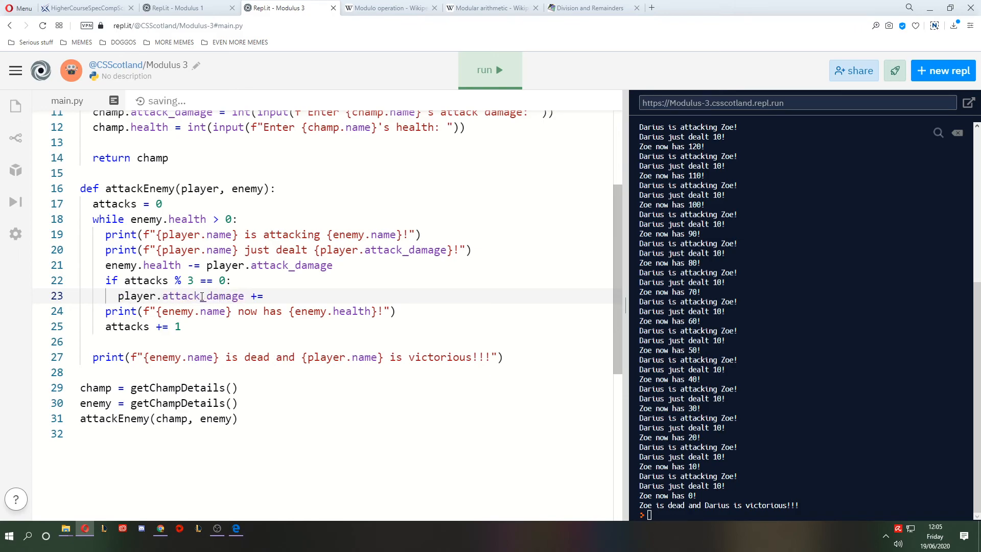
pyautogui.write('5')
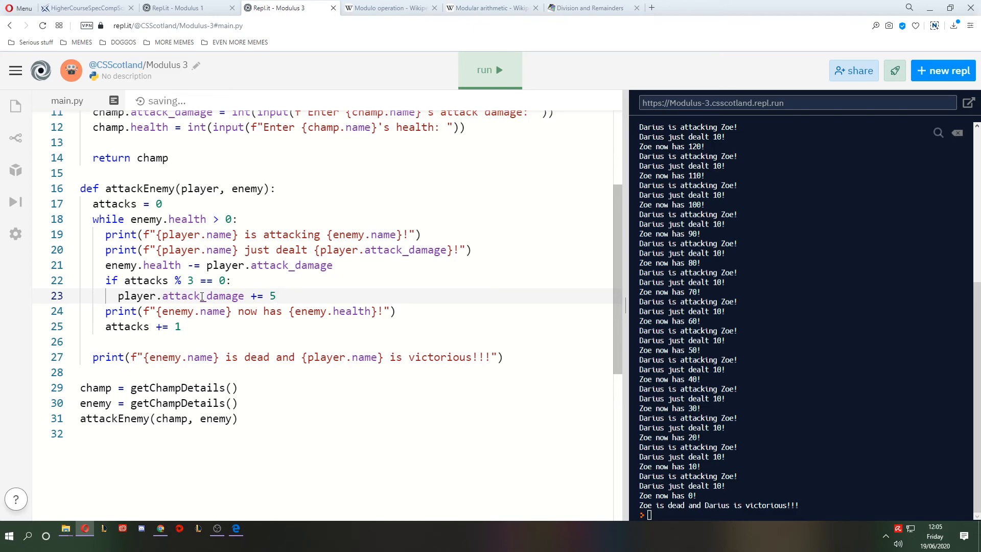
# Rerun the battle to see Darius's damage climb 10, 15, 20, 25, 30 every third attack
pyautogui.click(490, 69)
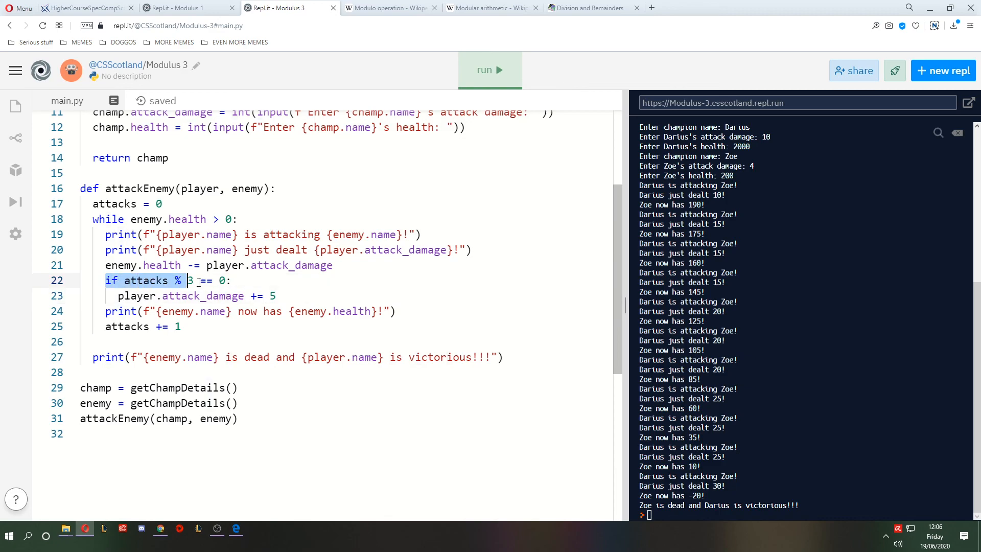
# Return via the Modulus 1 tab to the Higher course specification PDF listing modulus
pyautogui.click(182, 7)
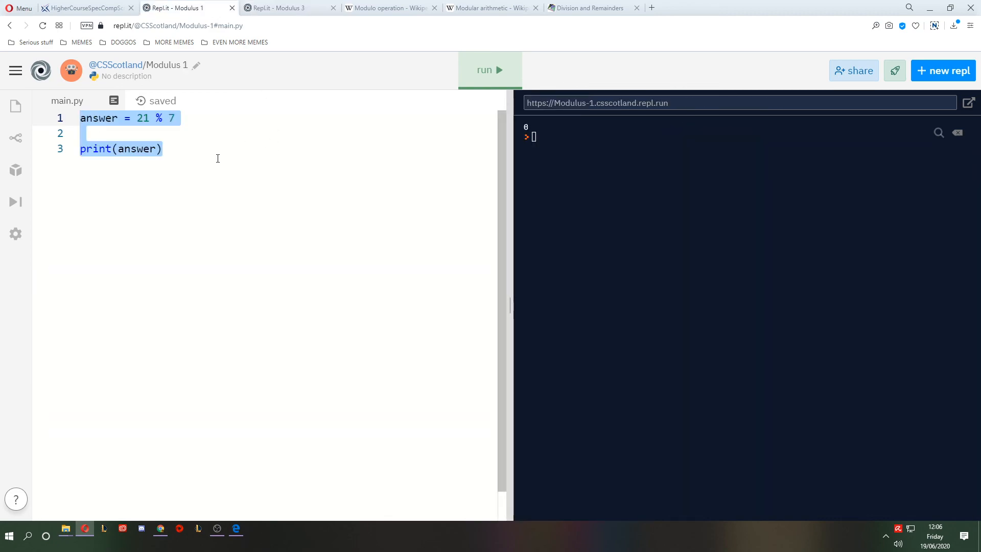
pyautogui.click(164, 149)
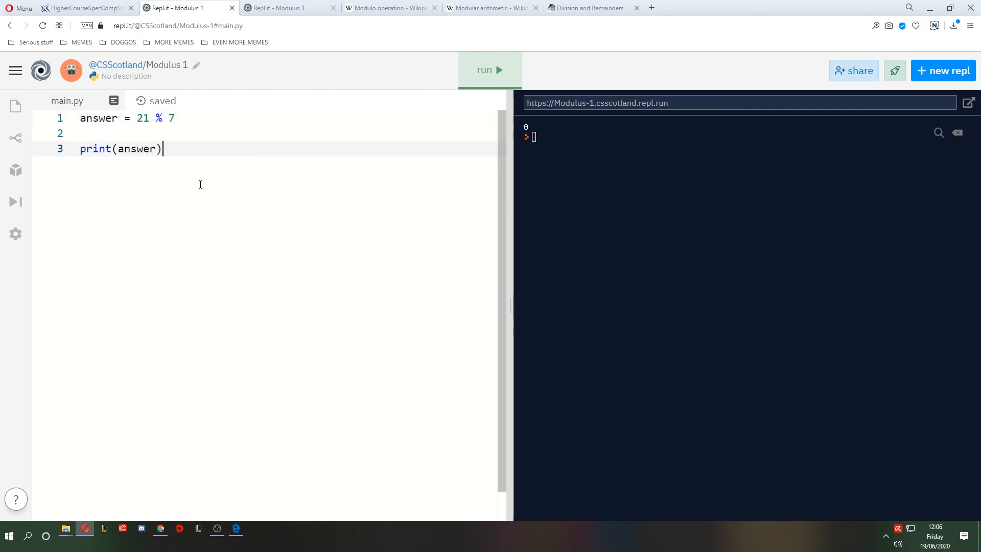
pyautogui.click(84, 7)
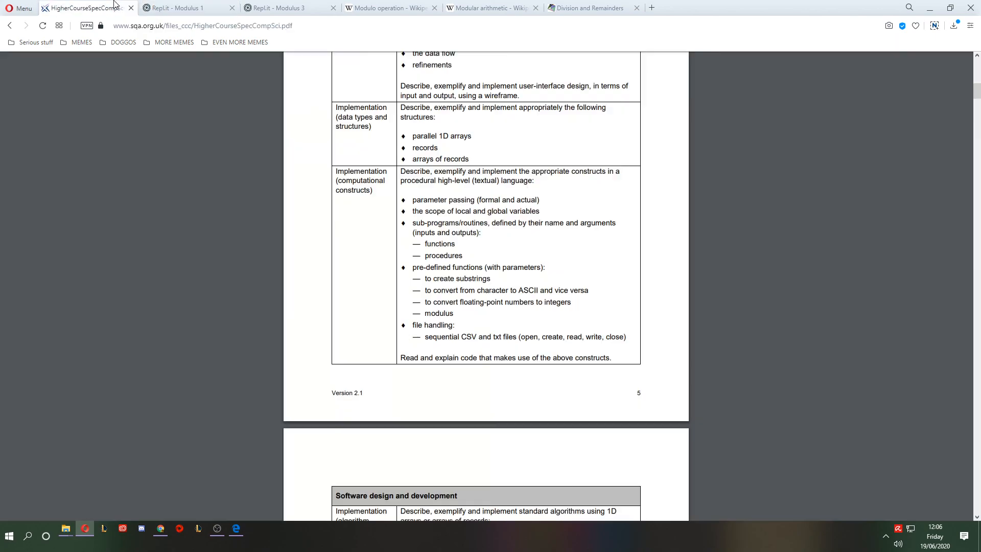